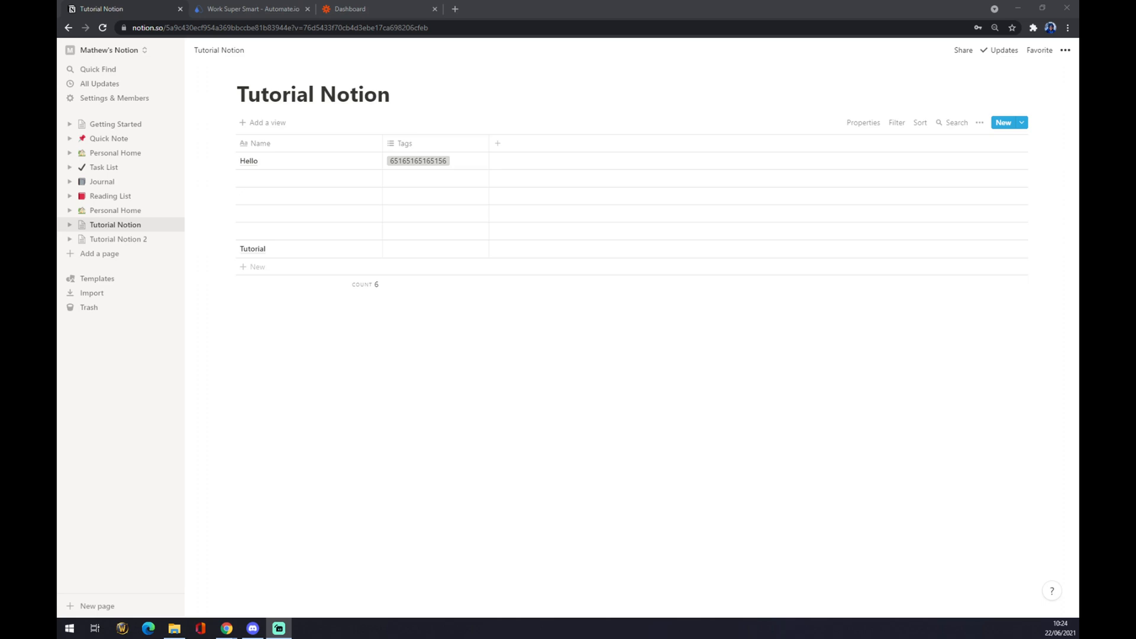
Switch from the Notion Tutorial database to the Automate.io homepage tab
{"action": "left_click", "coordinate": [250, 9]}
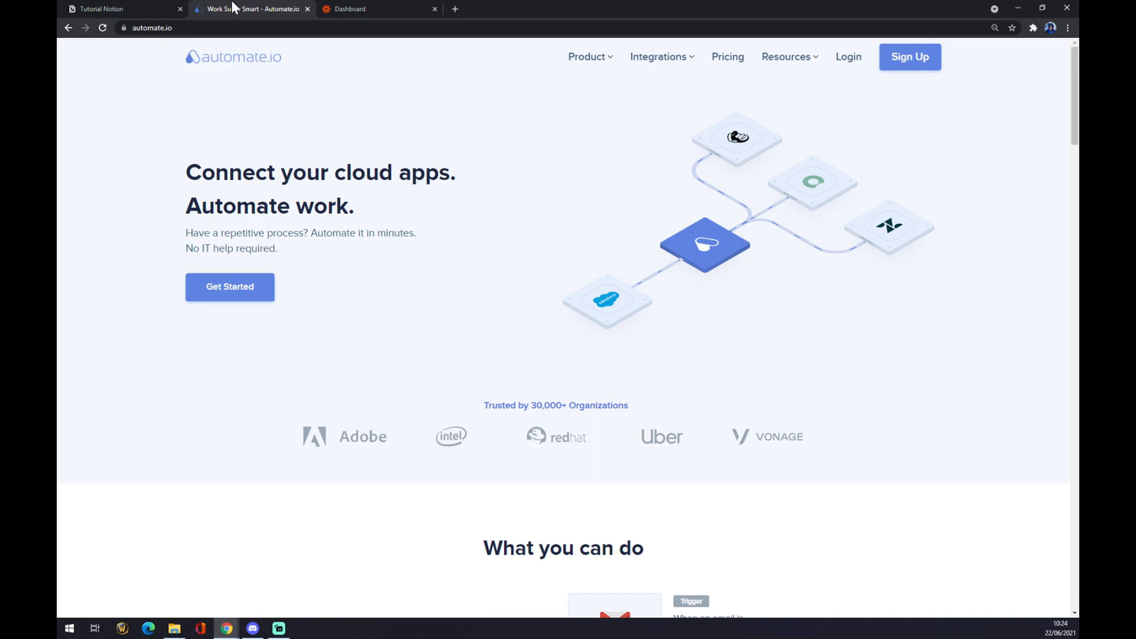
Show Automate.io's integrations list with popular apps like Gmail, Slack and Trello
{"action": "left_click", "coordinate": [659, 57]}
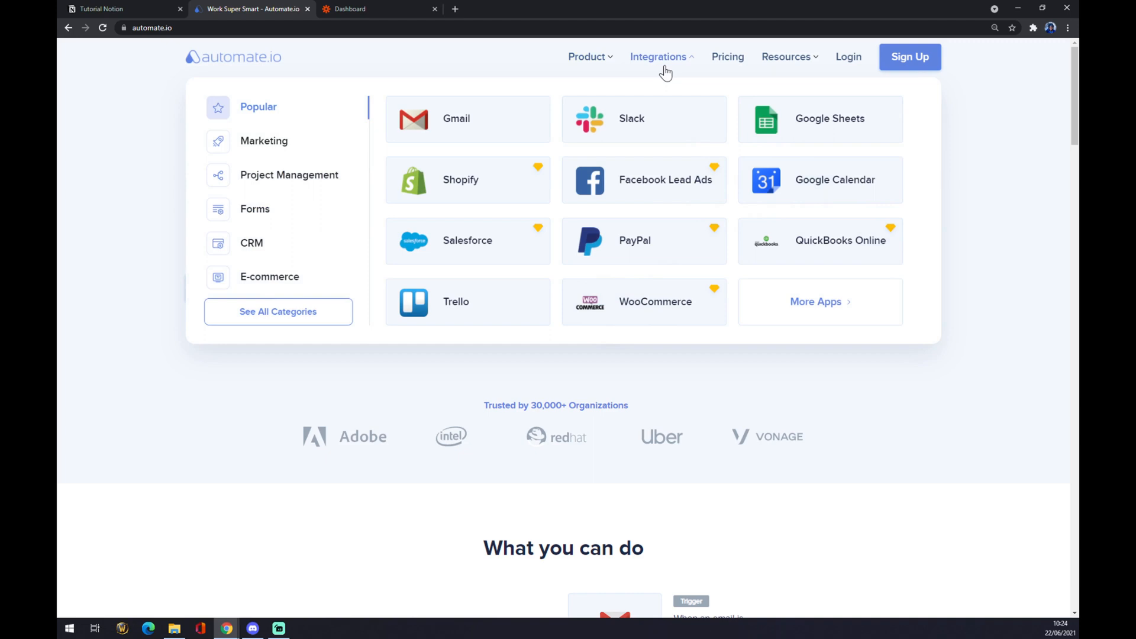
{"action": "mouse_move", "coordinate": [672, 67]}
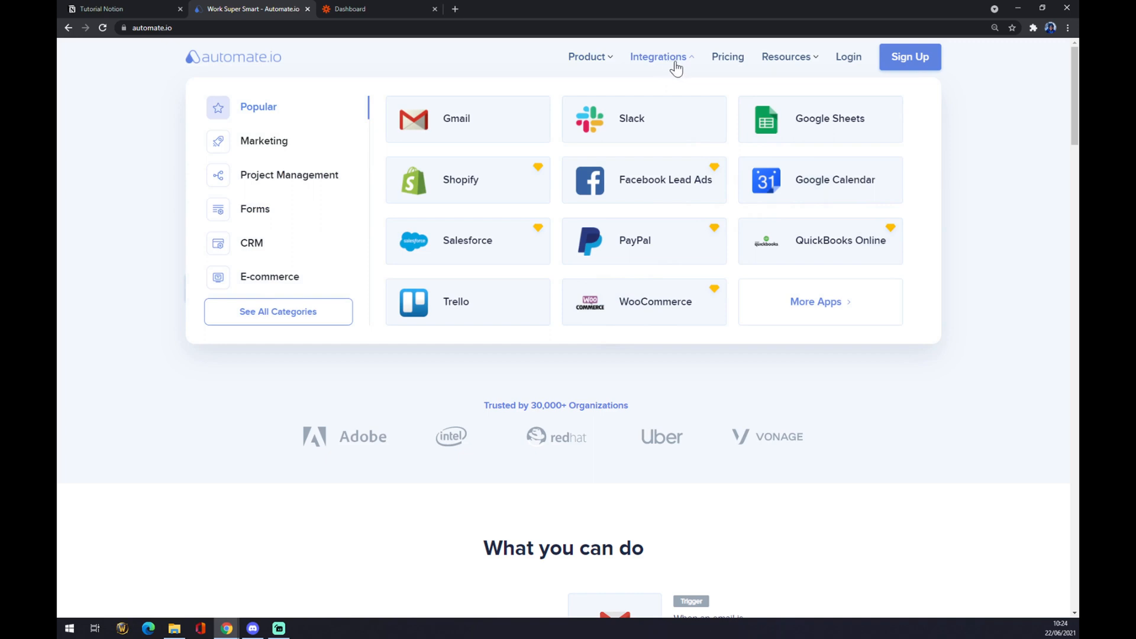
{"action": "mouse_move", "coordinate": [672, 61]}
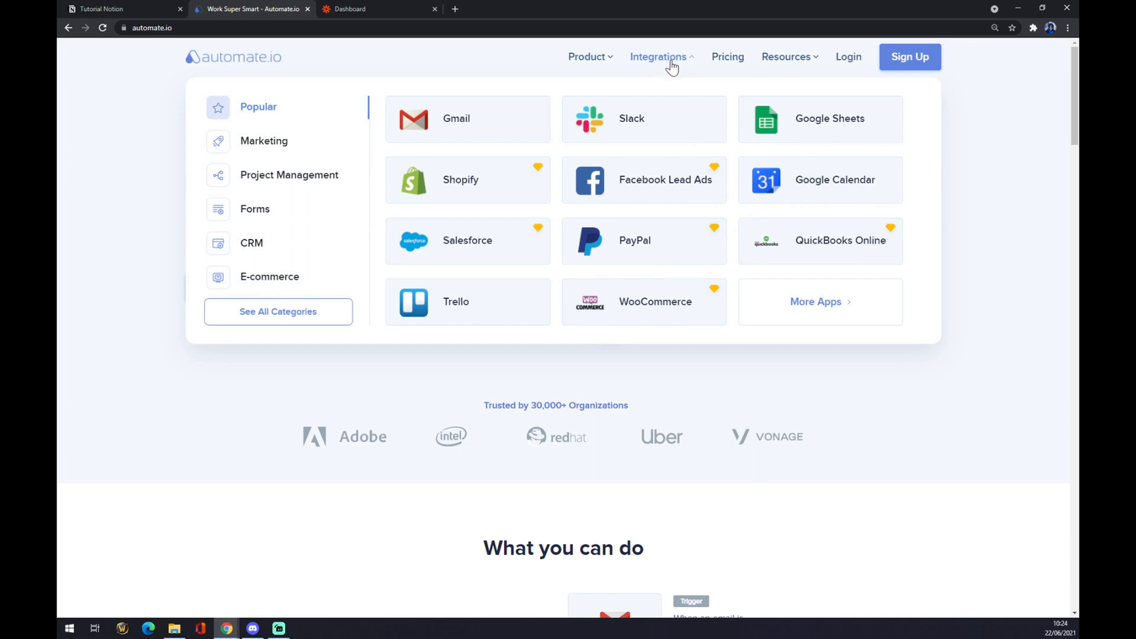
{"action": "mouse_move", "coordinate": [403, 333]}
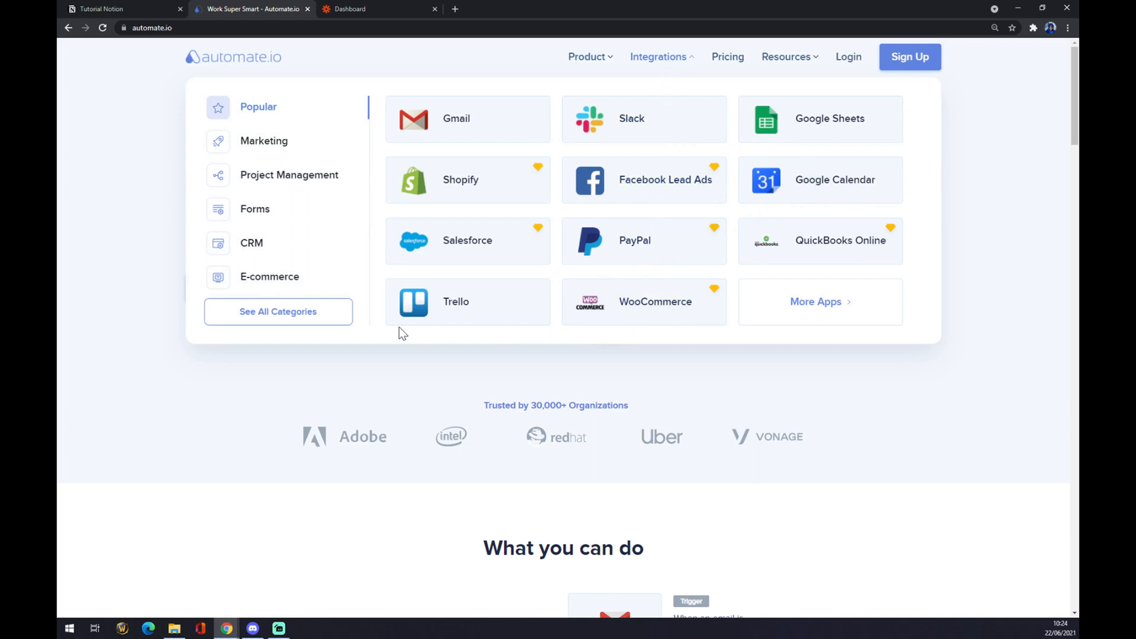
{"action": "mouse_move", "coordinate": [287, 322]}
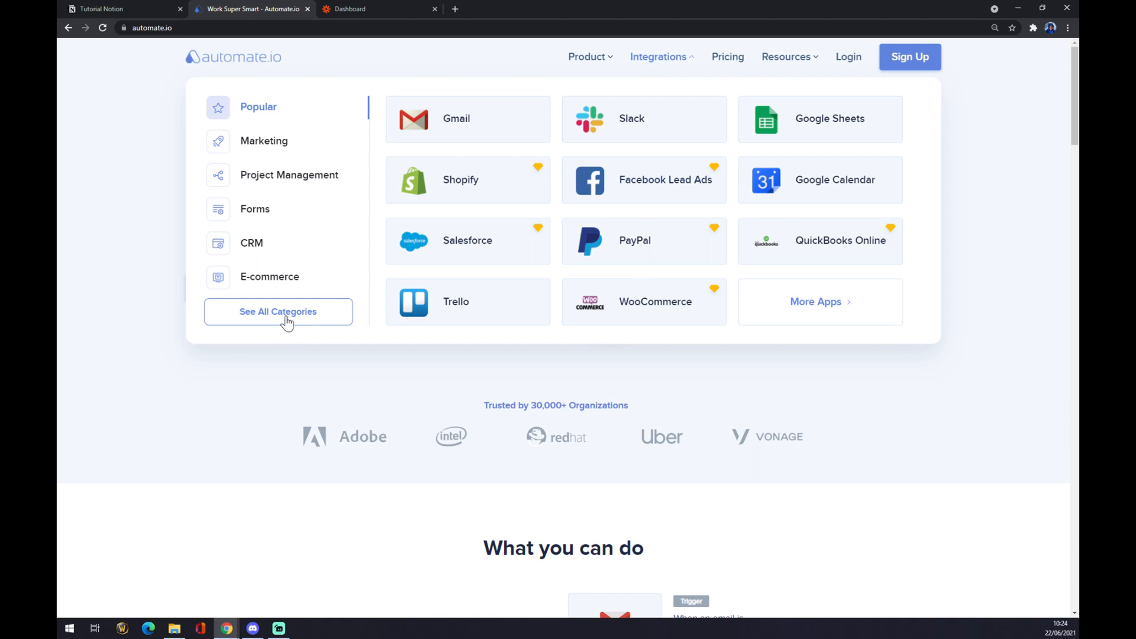
Search the full Automate.io app catalogue for 'notion' and open its Integrations page
{"action": "left_click", "coordinate": [278, 311]}
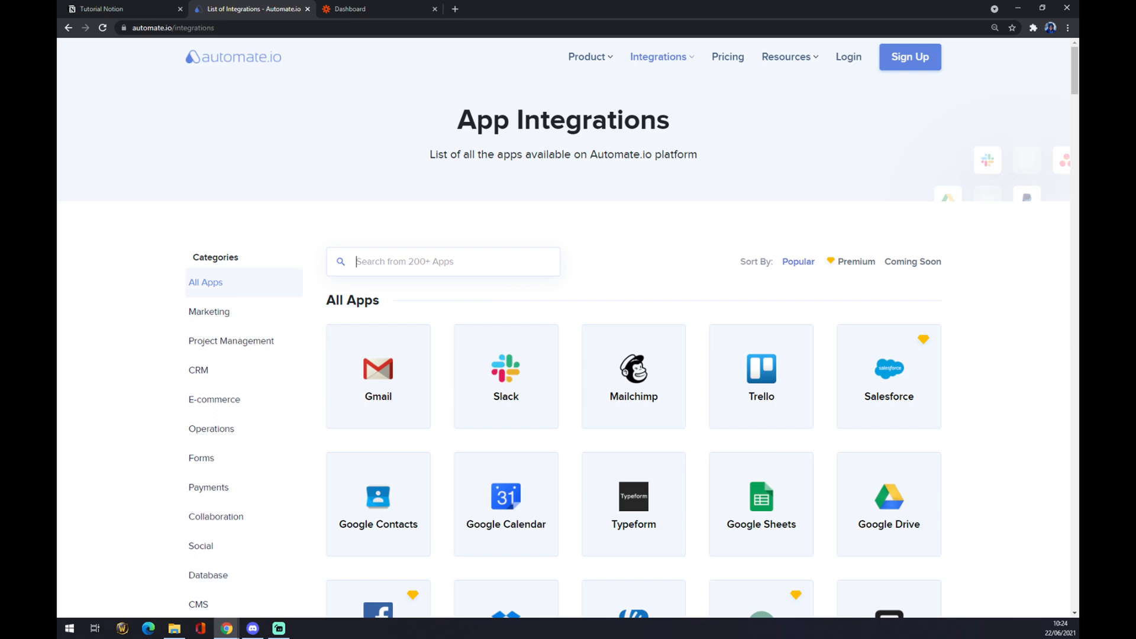
{"action": "type", "text": "n"}
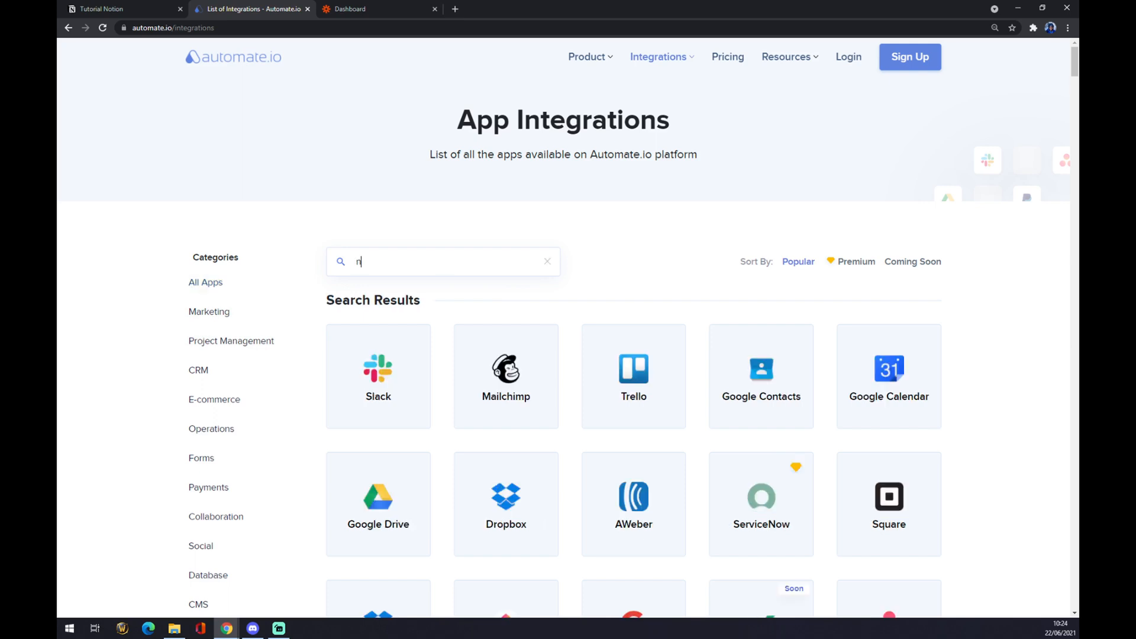
{"action": "type", "text": "otion"}
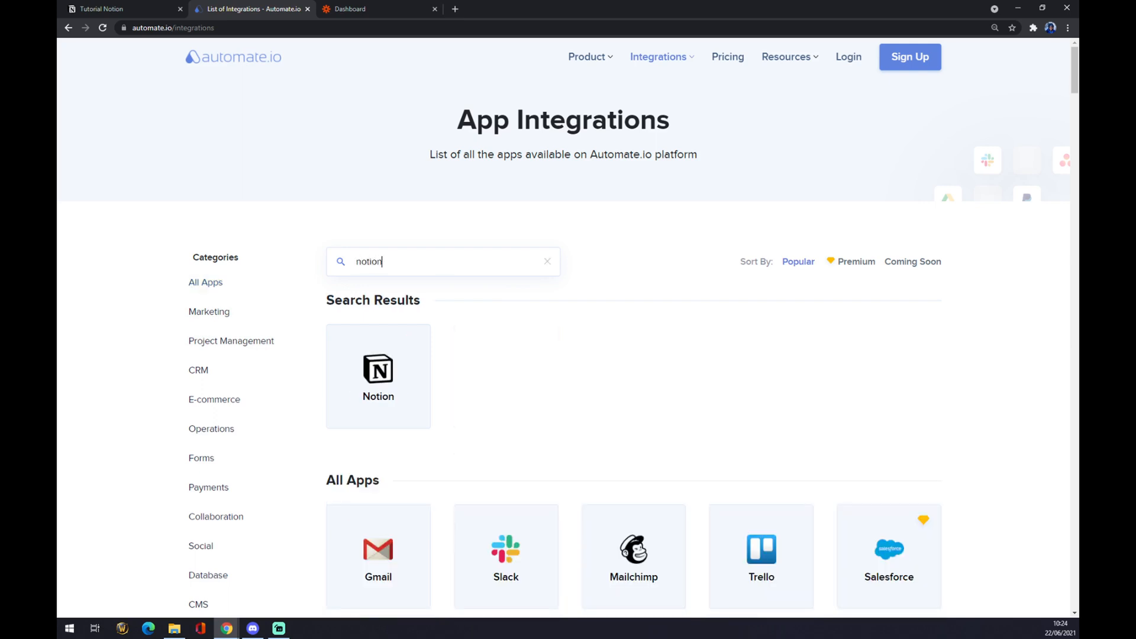
{"action": "left_click", "coordinate": [377, 376]}
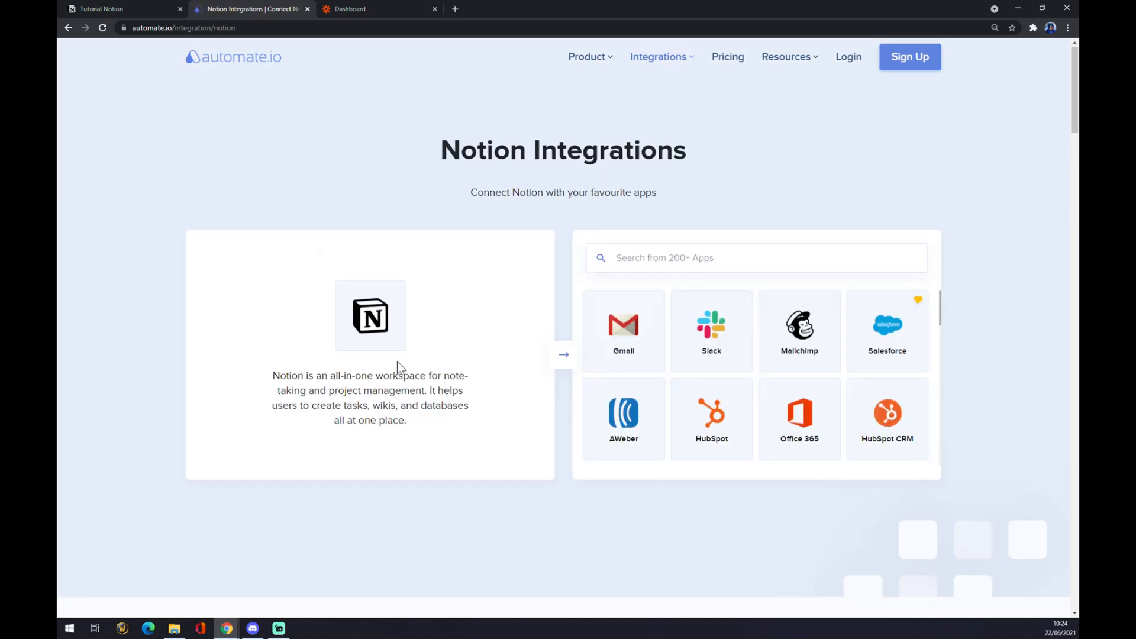
{"action": "mouse_move", "coordinate": [452, 131]}
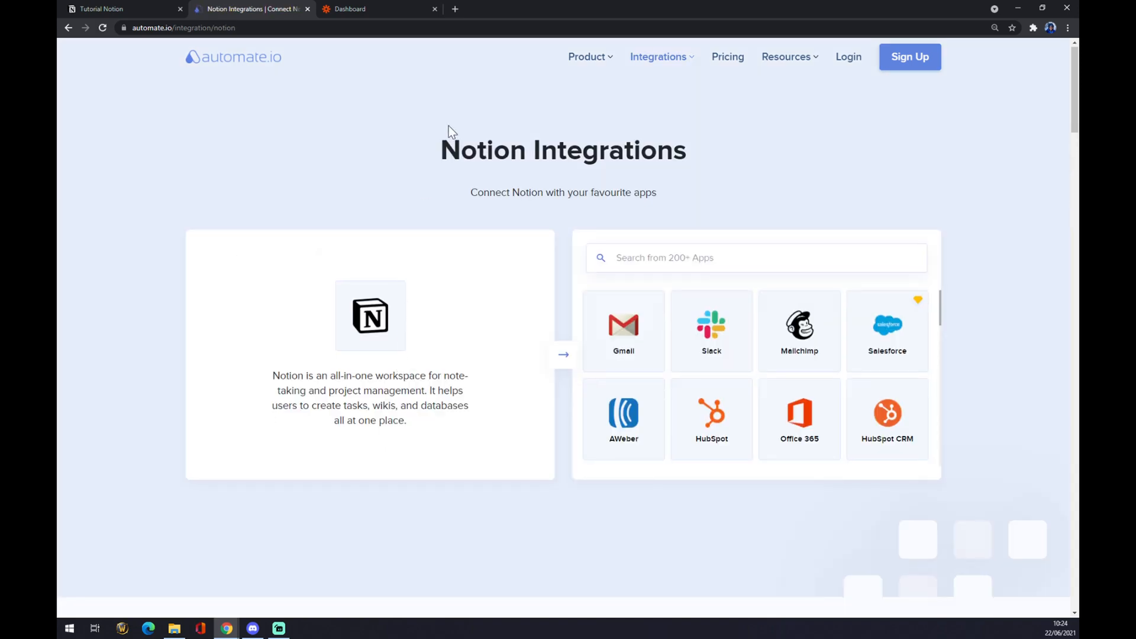
{"action": "mouse_move", "coordinate": [417, 150]}
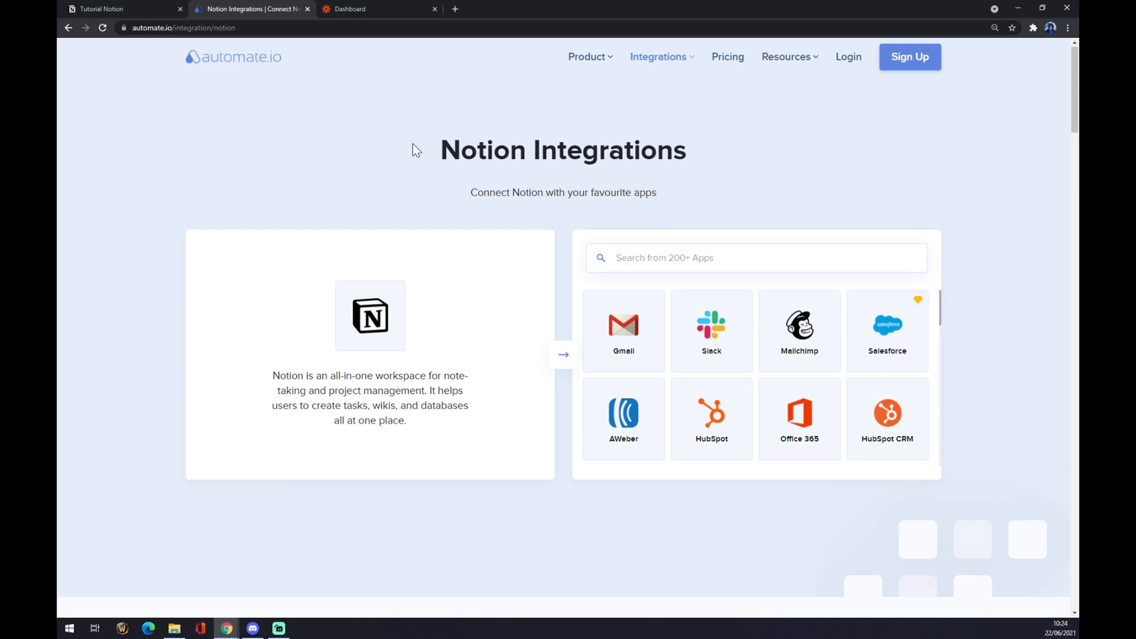
{"action": "mouse_move", "coordinate": [417, 149]}
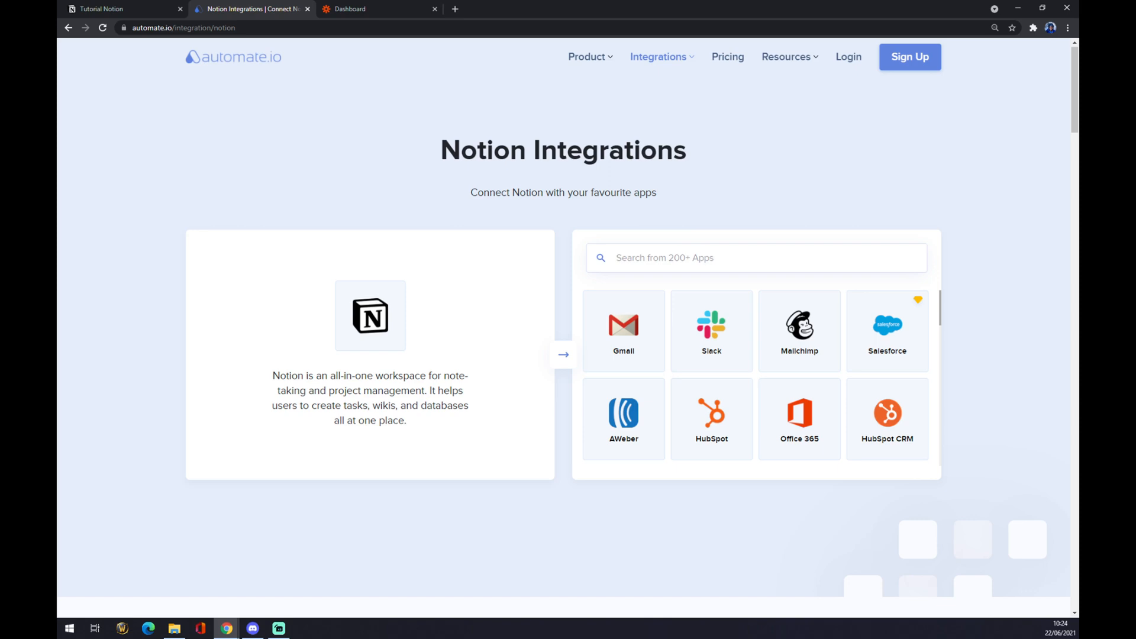
Search 'git', open the GitHub and Notion integration page, and browse Popular Integrations
{"action": "type", "text": "git"}
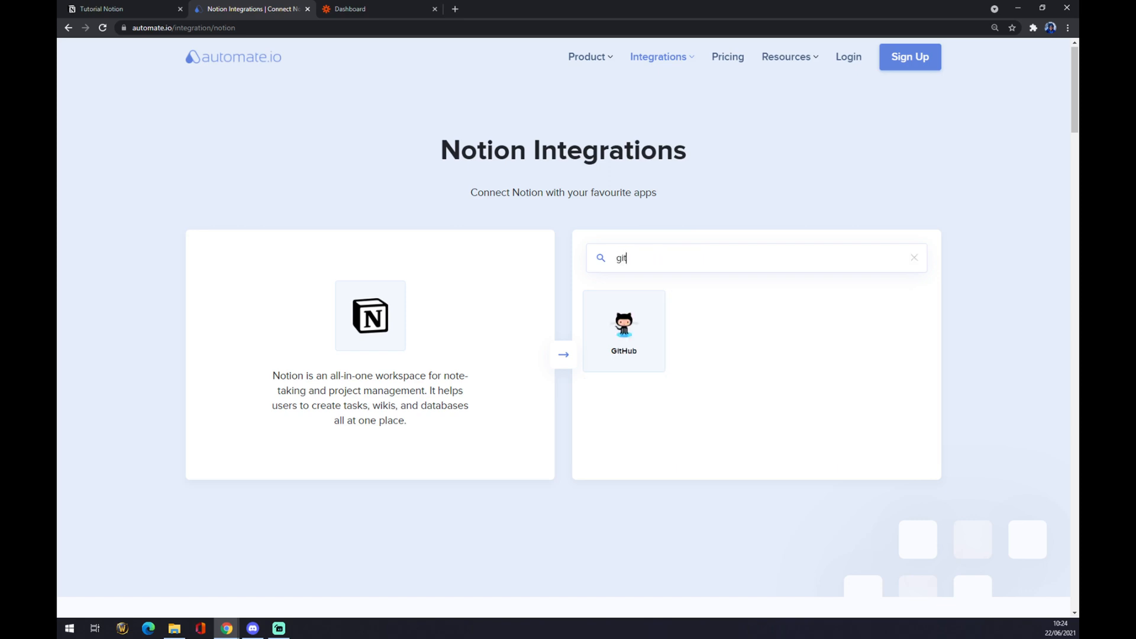
{"action": "left_click", "coordinate": [623, 330]}
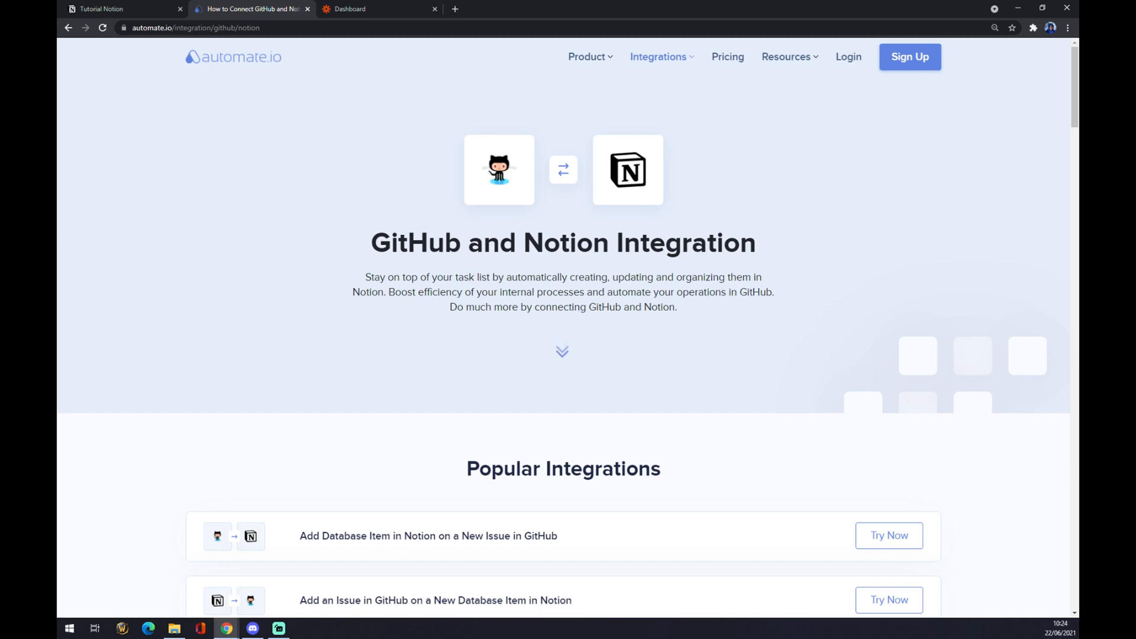
{"action": "scroll", "scroll_direction": "down", "scroll_amount": 3}
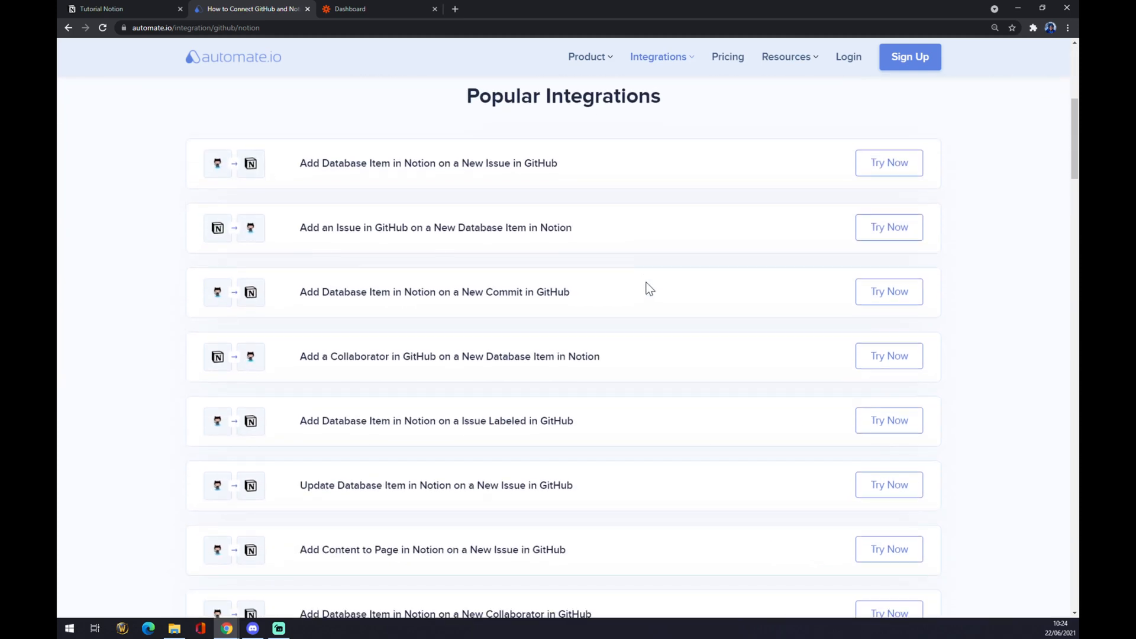
{"action": "scroll", "scroll_direction": "down", "scroll_amount": 3}
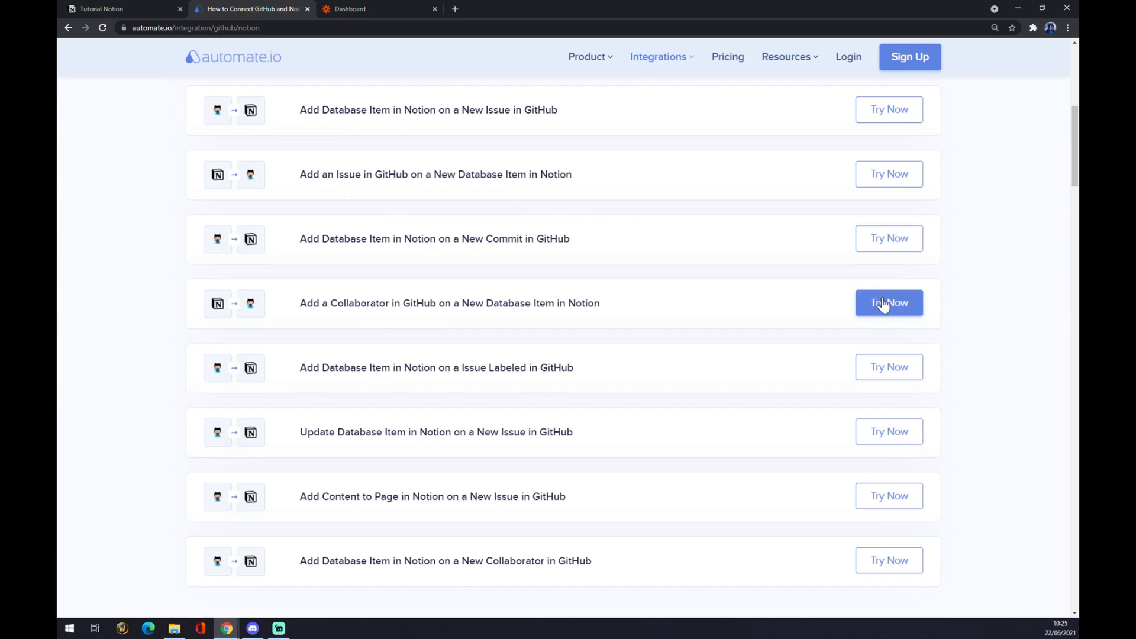
{"action": "scroll", "scroll_direction": "down", "scroll_amount": 3}
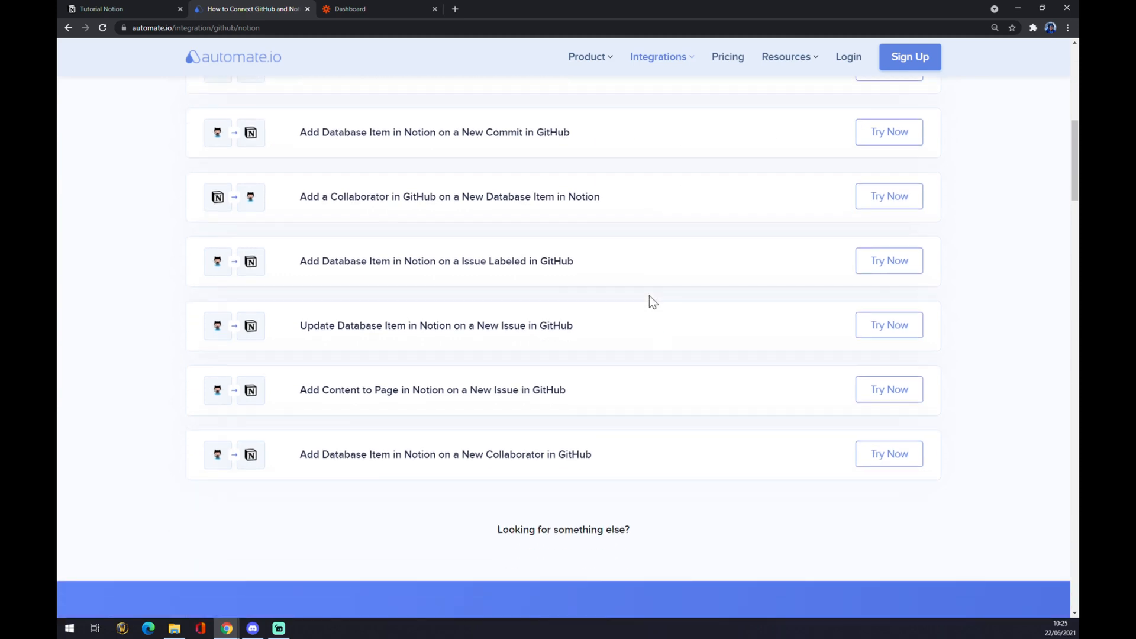
{"action": "scroll", "scroll_direction": "up", "scroll_amount": 3}
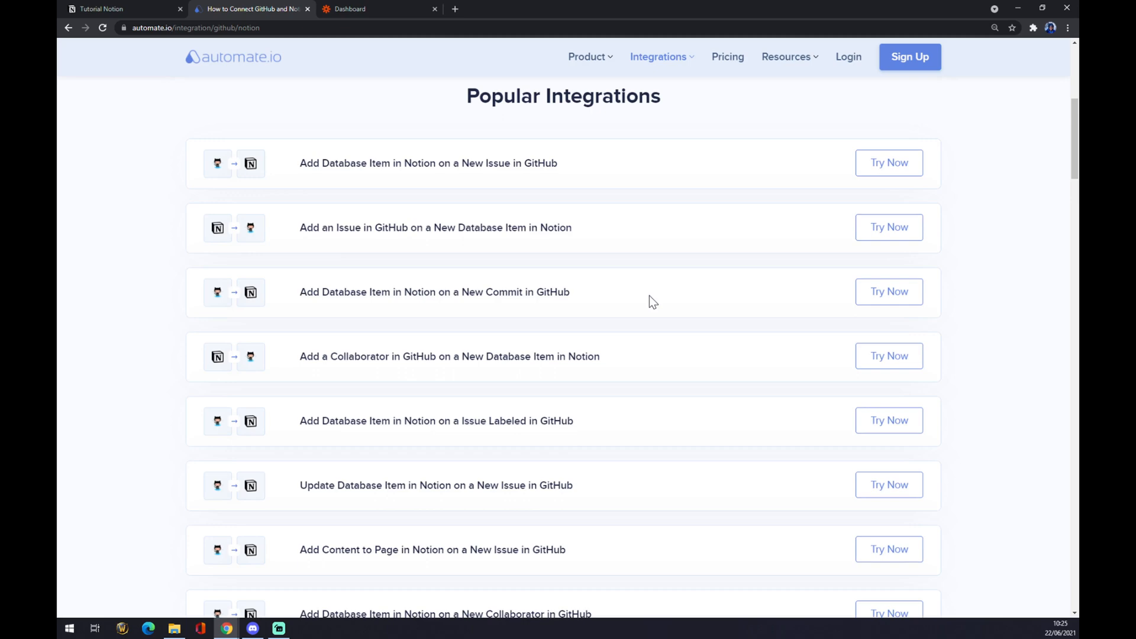
{"action": "scroll", "scroll_direction": "down", "scroll_amount": 3}
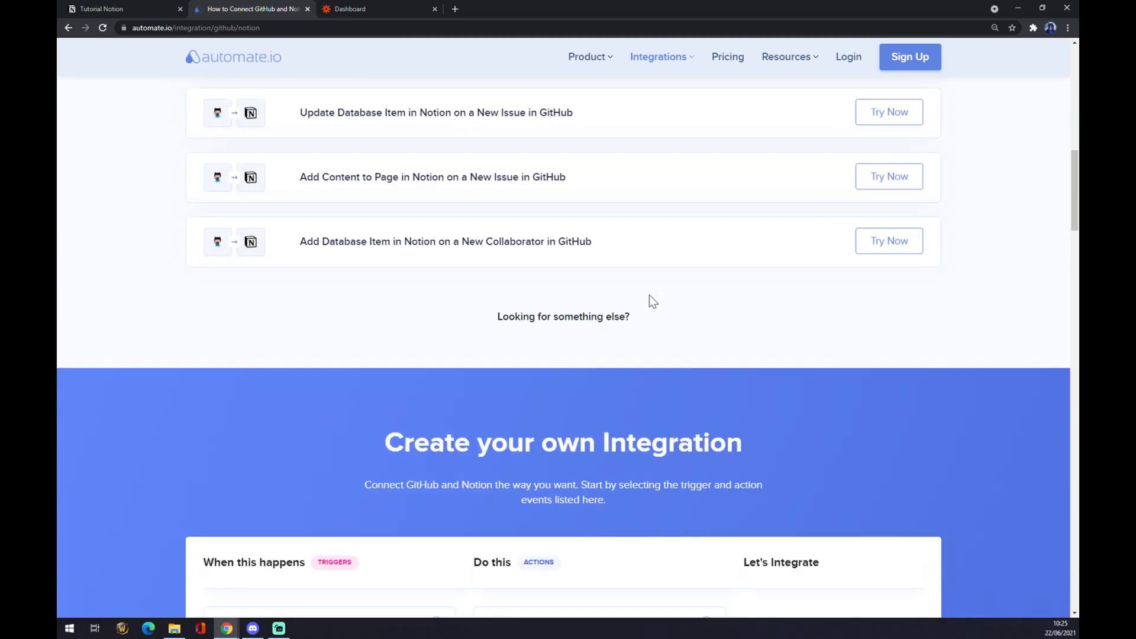
Select New Database Item as the Notion trigger and Add an Issue as the GitHub action
{"action": "scroll", "scroll_direction": "down", "scroll_amount": 3}
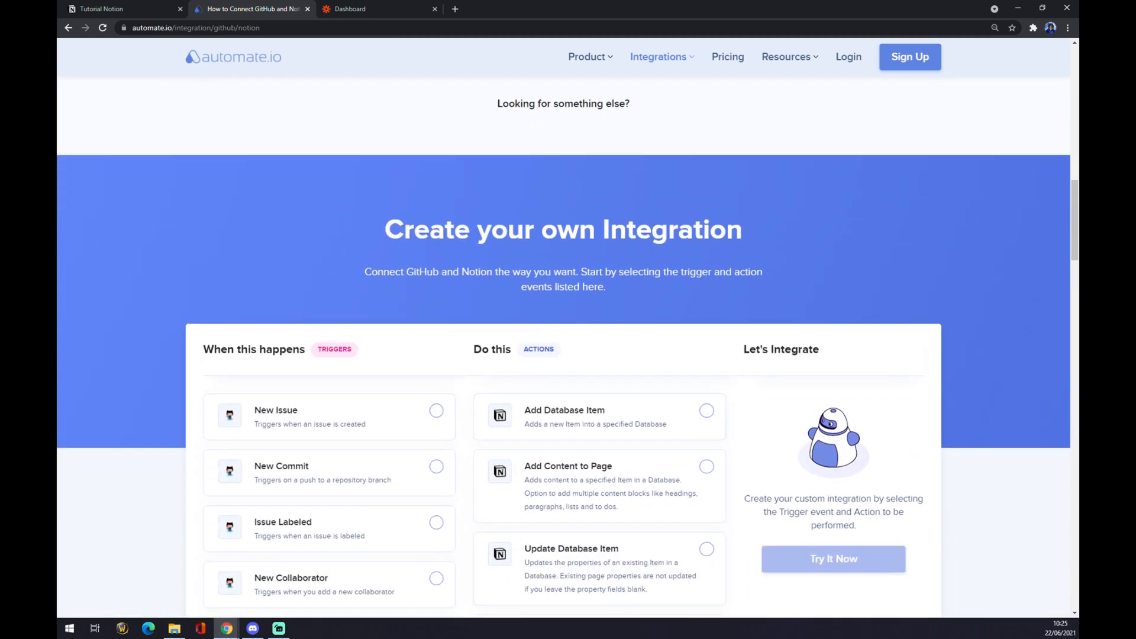
{"action": "scroll", "scroll_direction": "down", "scroll_amount": 3}
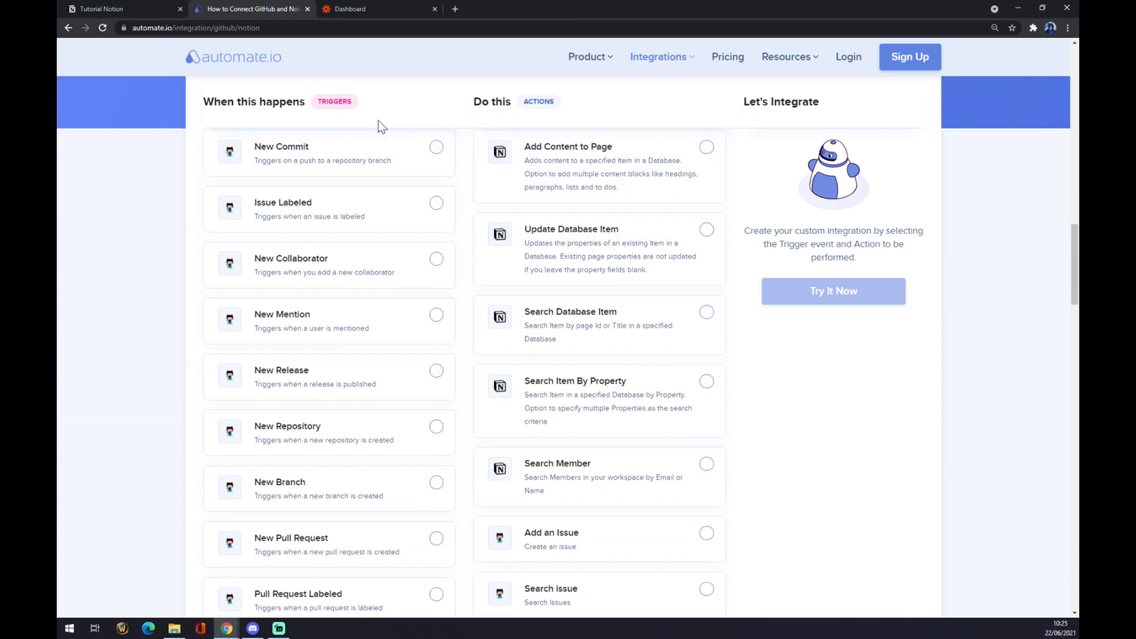
{"action": "scroll", "scroll_direction": "down", "scroll_amount": 3}
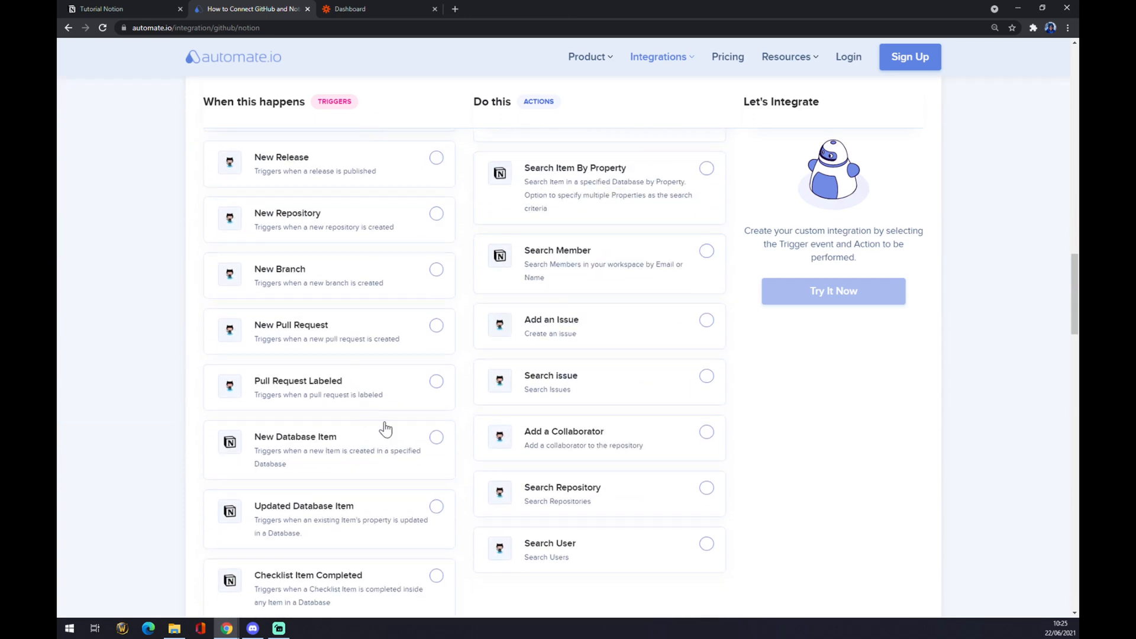
{"action": "left_click", "coordinate": [437, 437]}
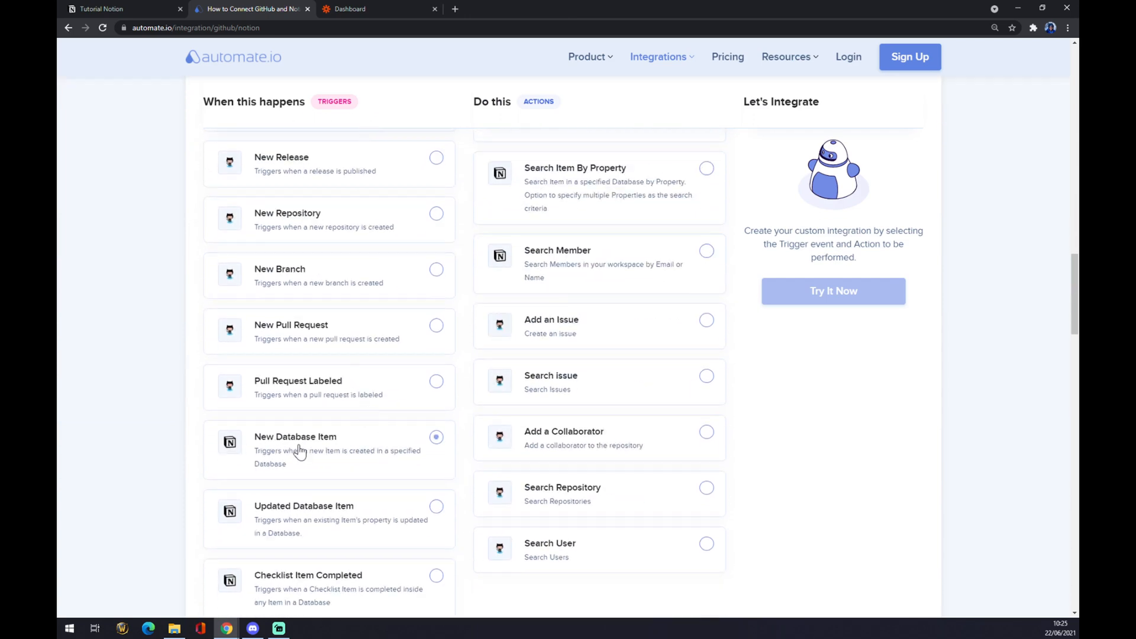
{"action": "scroll", "scroll_direction": "up", "scroll_amount": 3}
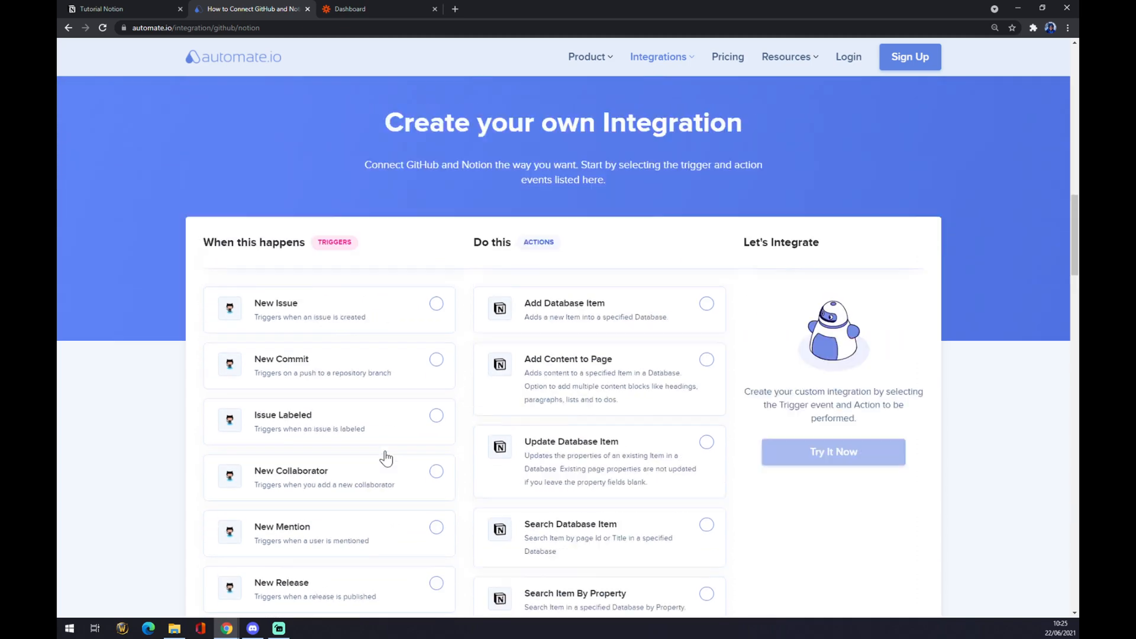
{"action": "scroll", "scroll_direction": "up", "scroll_amount": 3}
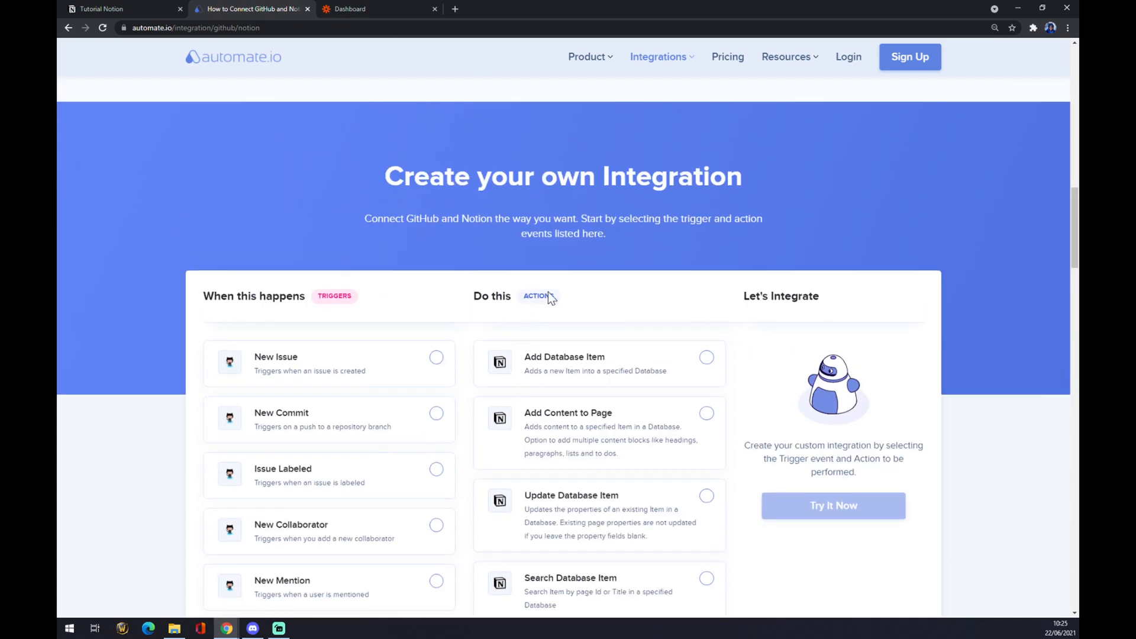
{"action": "scroll", "scroll_direction": "down", "scroll_amount": 3}
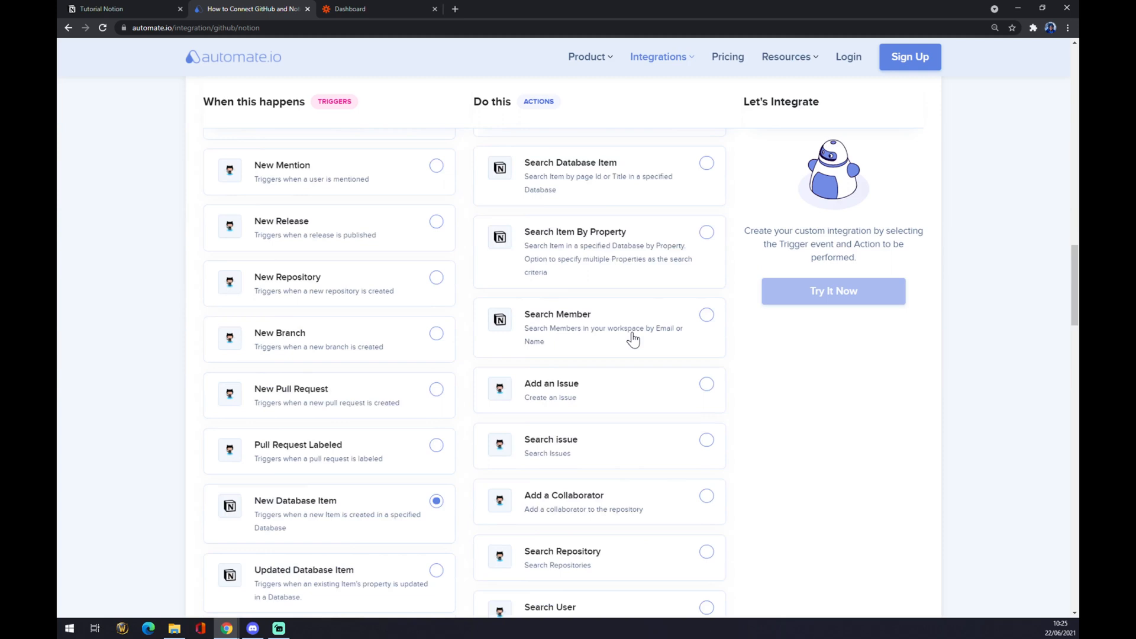
{"action": "scroll", "scroll_direction": "down", "scroll_amount": 3}
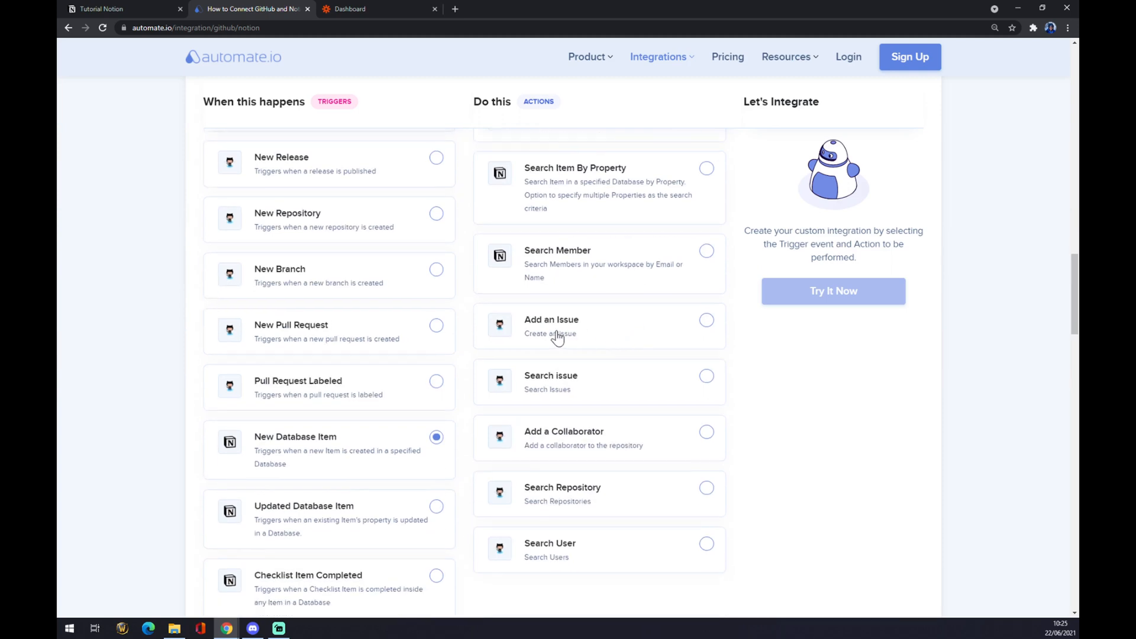
{"action": "left_click", "coordinate": [706, 320]}
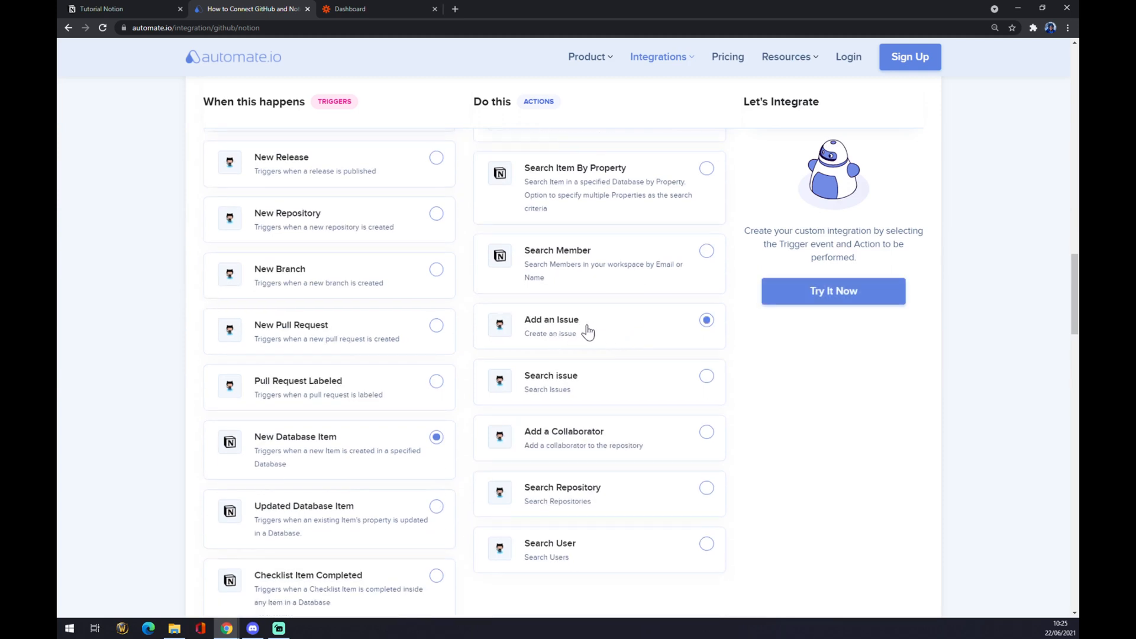
{"action": "scroll", "scroll_direction": "down", "scroll_amount": 3}
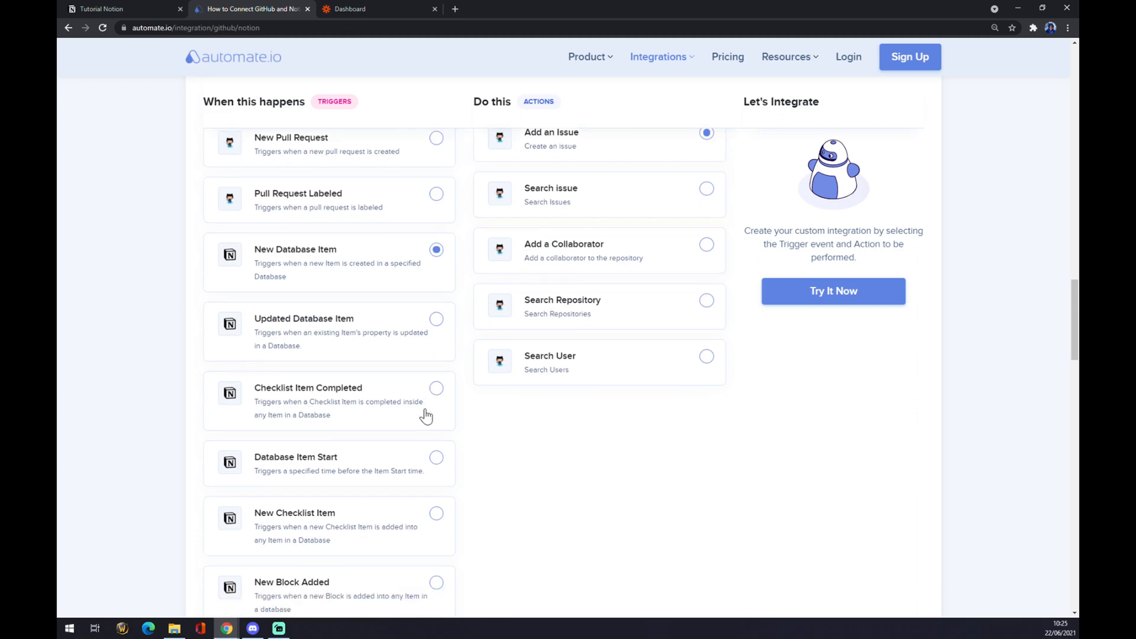
{"action": "scroll", "scroll_direction": "up", "scroll_amount": 3}
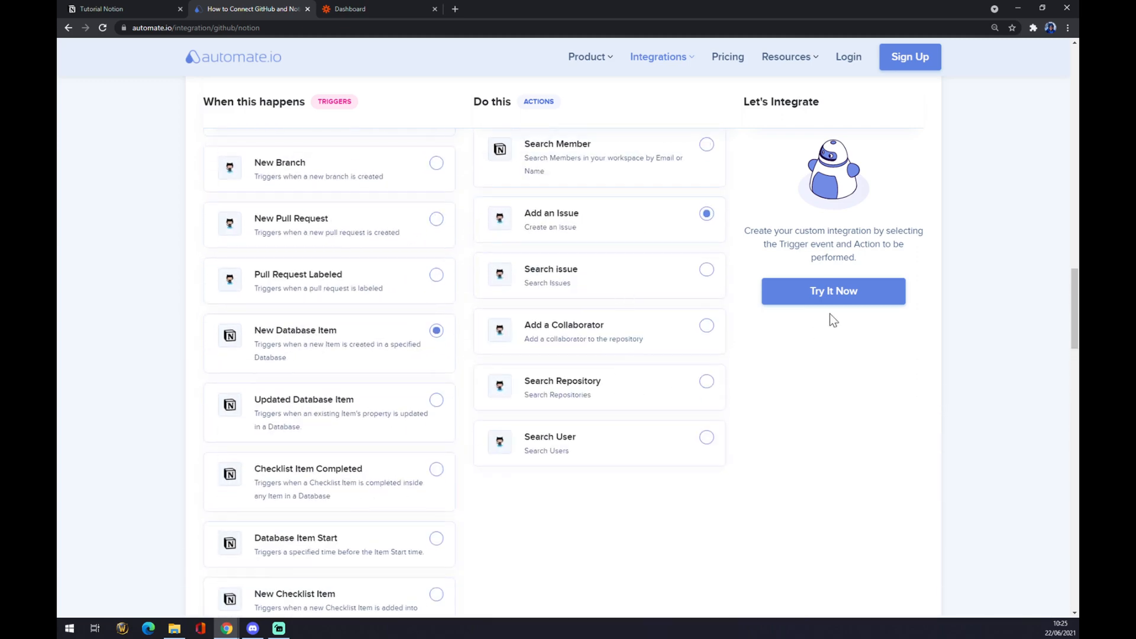
{"action": "mouse_move", "coordinate": [836, 319]}
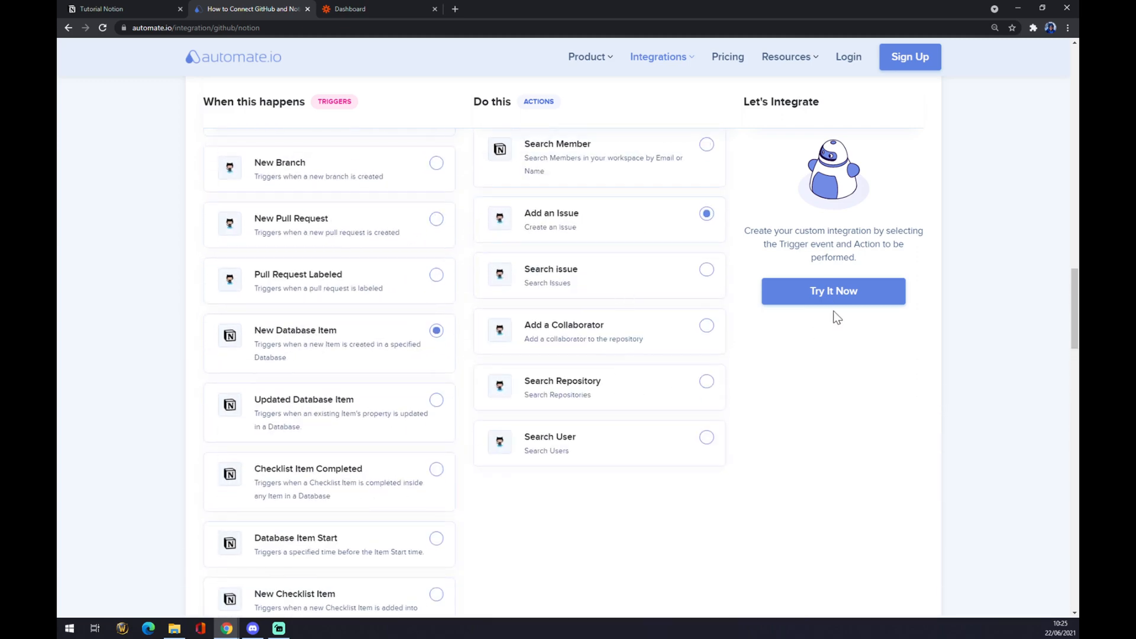
{"action": "mouse_move", "coordinate": [804, 386]}
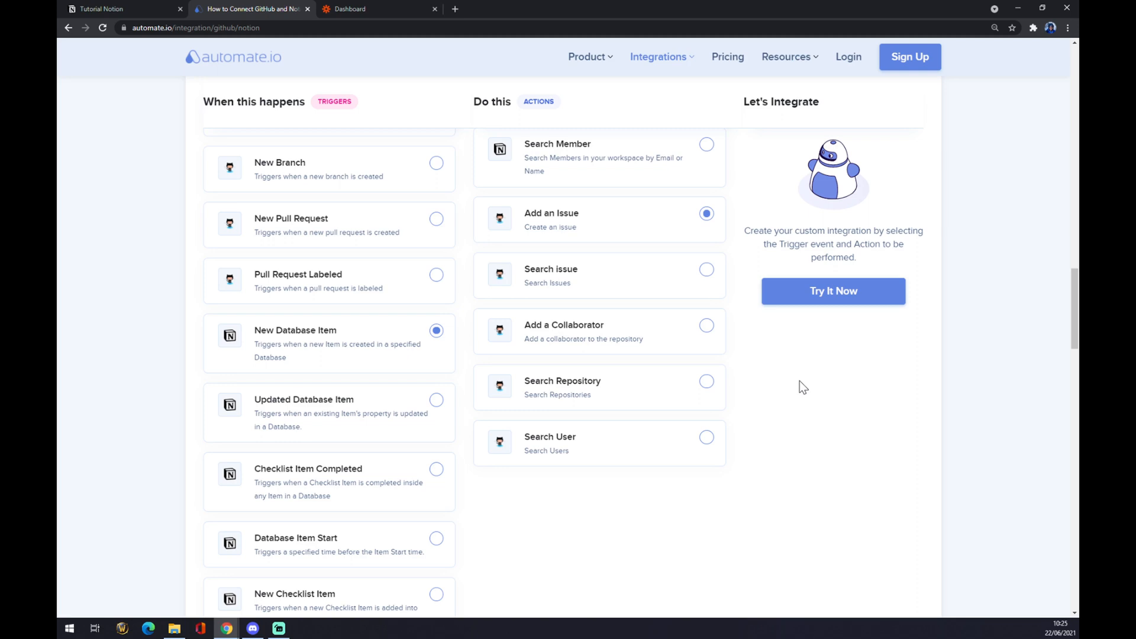
Switch to the Zapier dashboard tab showing the Welcome to Zapier page
{"action": "left_click", "coordinate": [377, 9]}
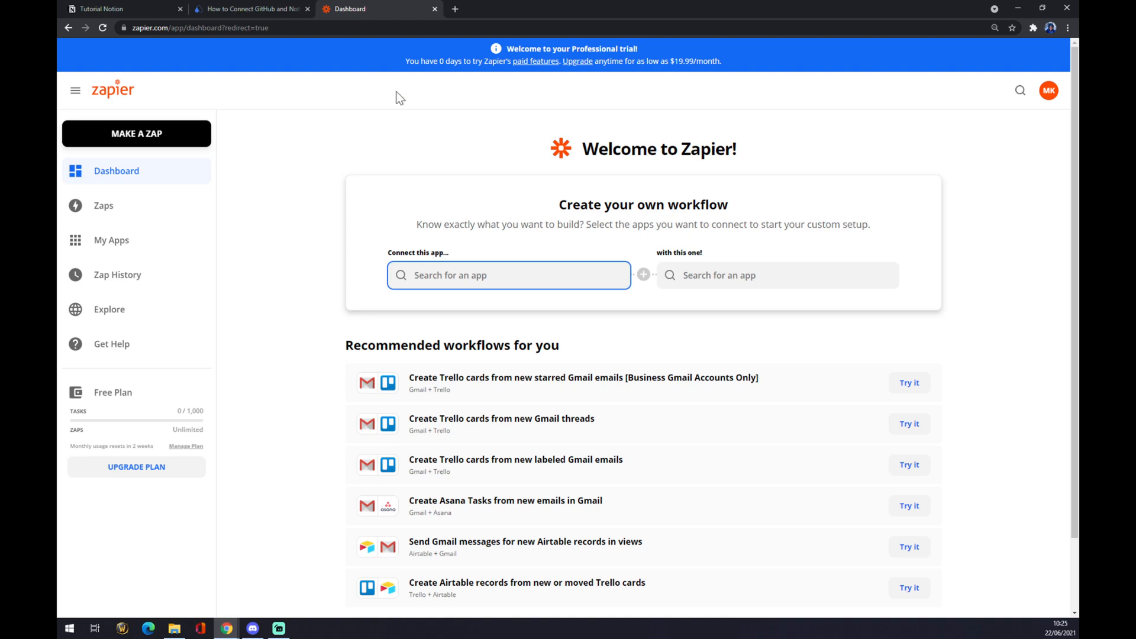
{"action": "mouse_move", "coordinate": [409, 142]}
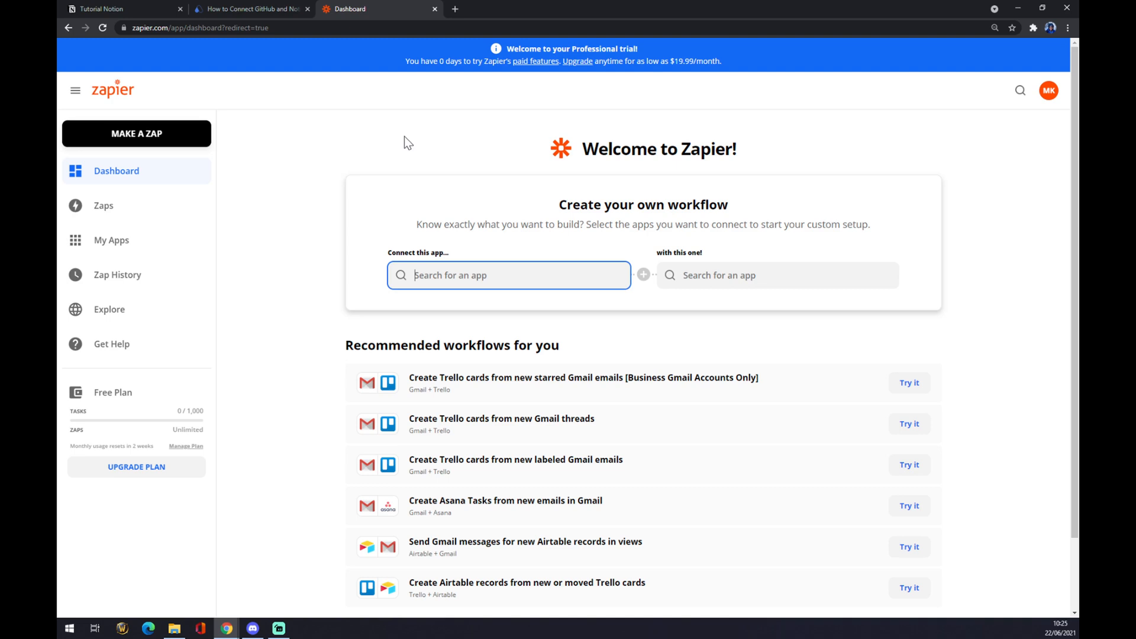
{"action": "mouse_move", "coordinate": [324, 152]}
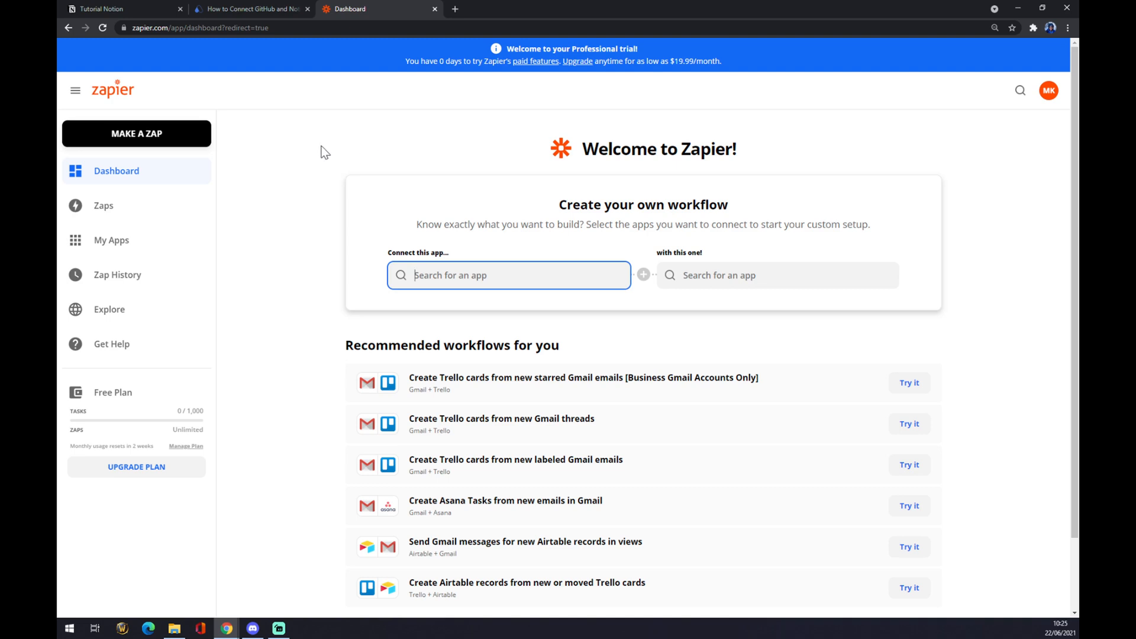
{"action": "mouse_move", "coordinate": [152, 150]}
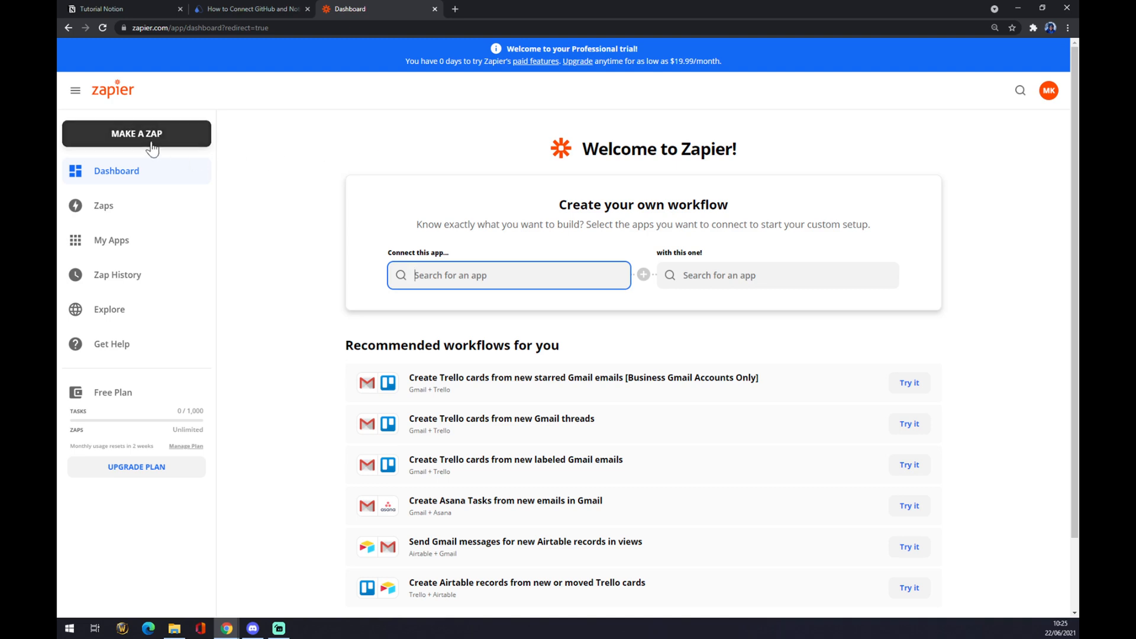
Make a new zap and title it 'notion to github'
{"action": "left_click", "coordinate": [137, 133]}
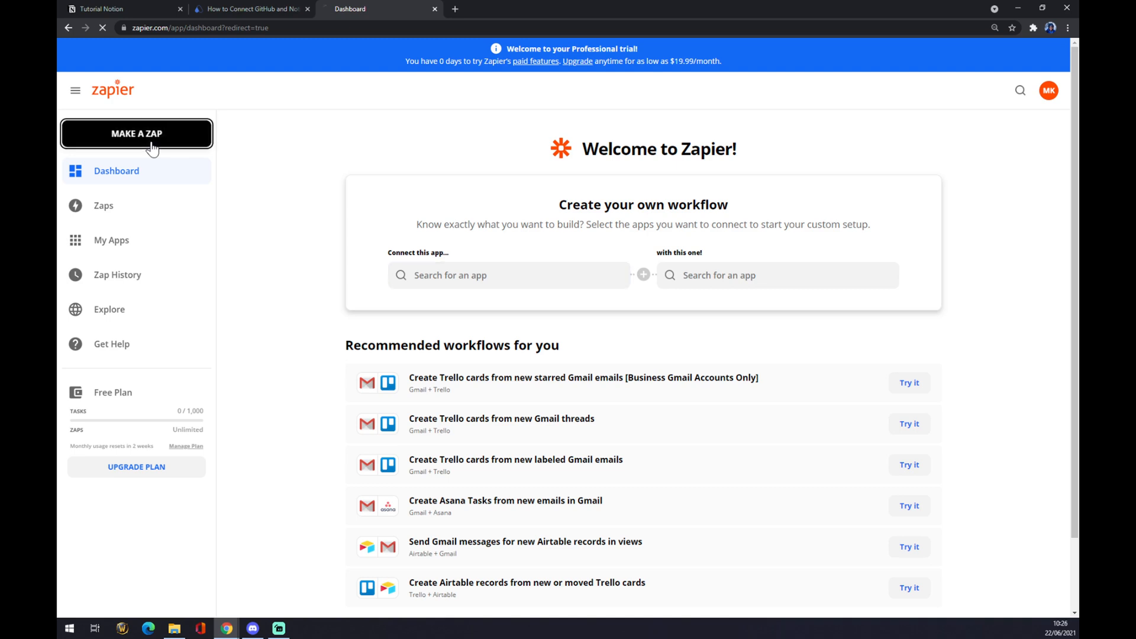
{"action": "left_click", "coordinate": [136, 133]}
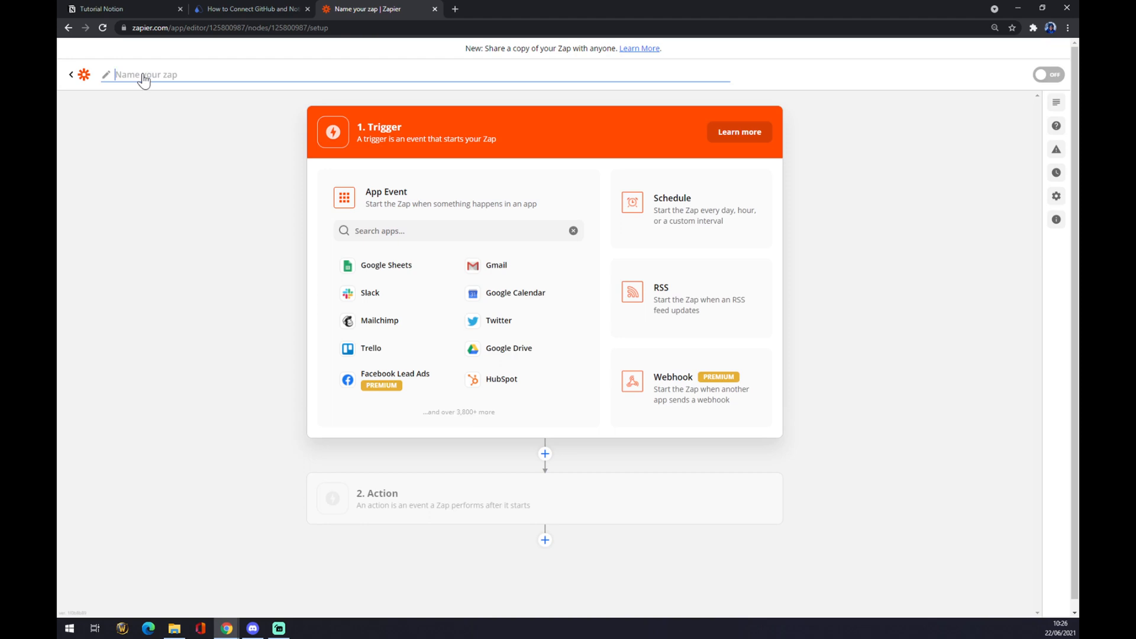
{"action": "mouse_move", "coordinate": [223, 78]}
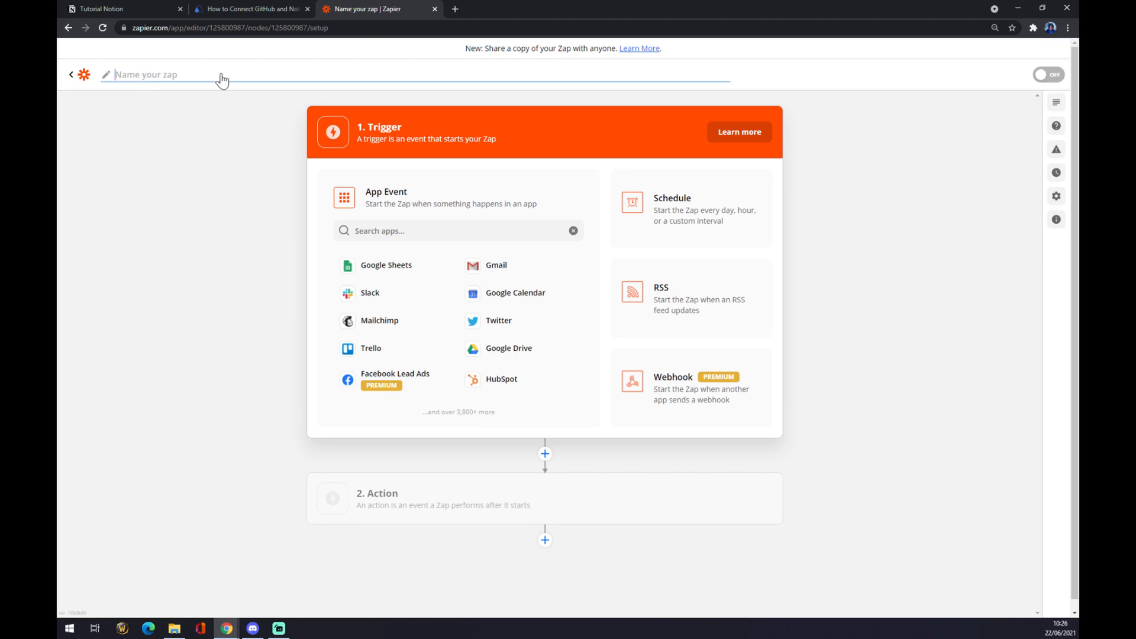
{"action": "type", "text": "notion"}
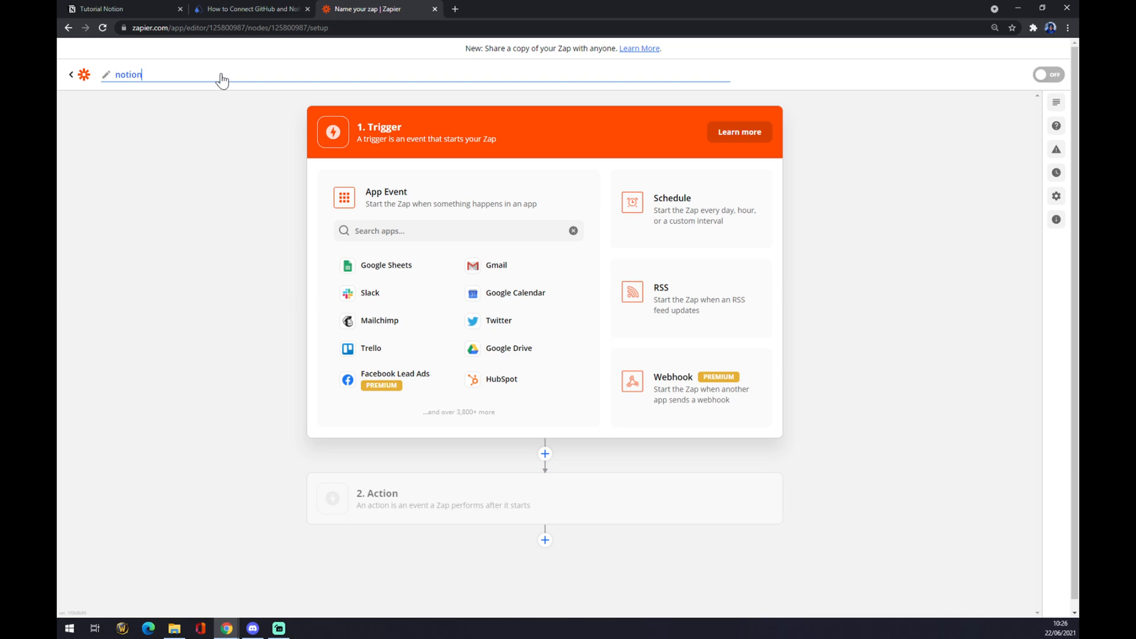
{"action": "type", "text": "to git"}
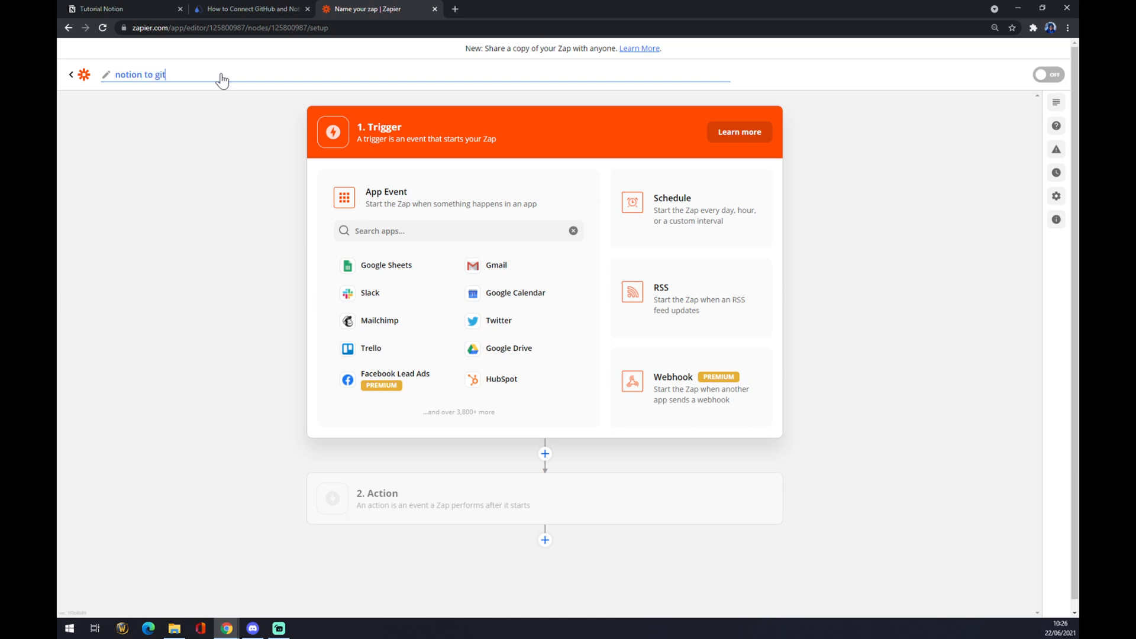
{"action": "type", "text": "hub"}
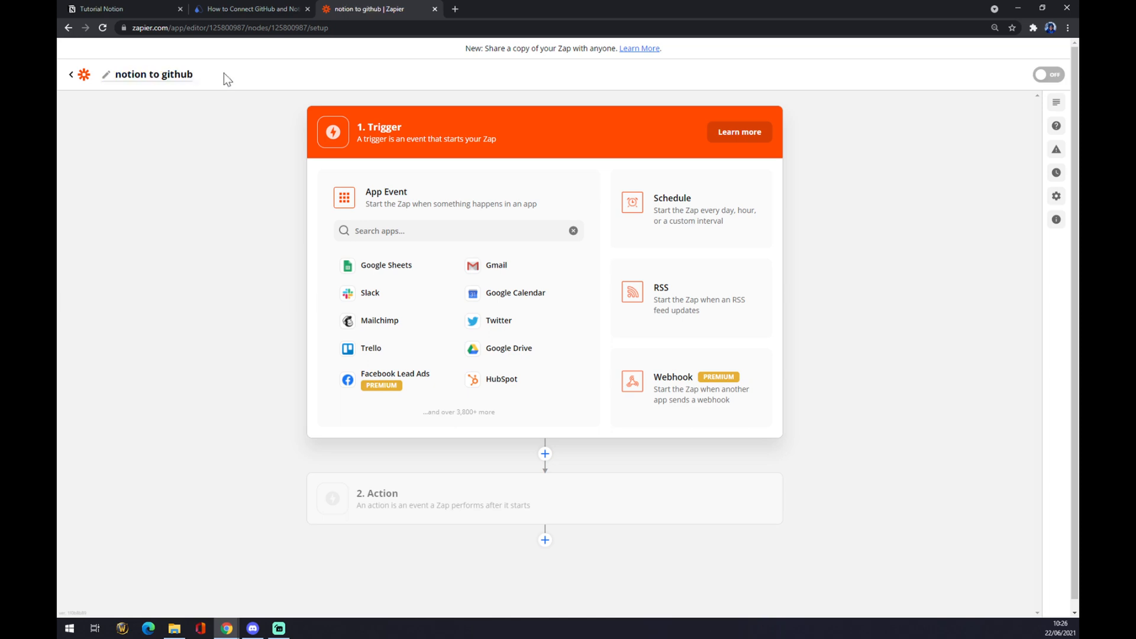
{"action": "left_click", "coordinate": [458, 230]}
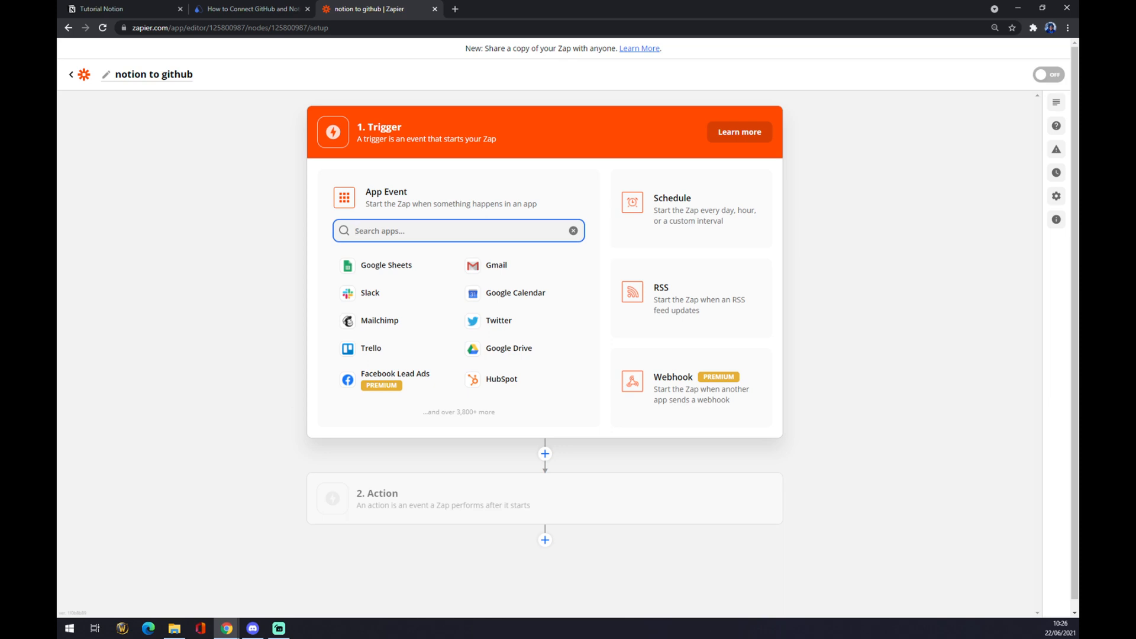
Choose Notion as the trigger app with New Database Item as the event
{"action": "type", "text": "no"}
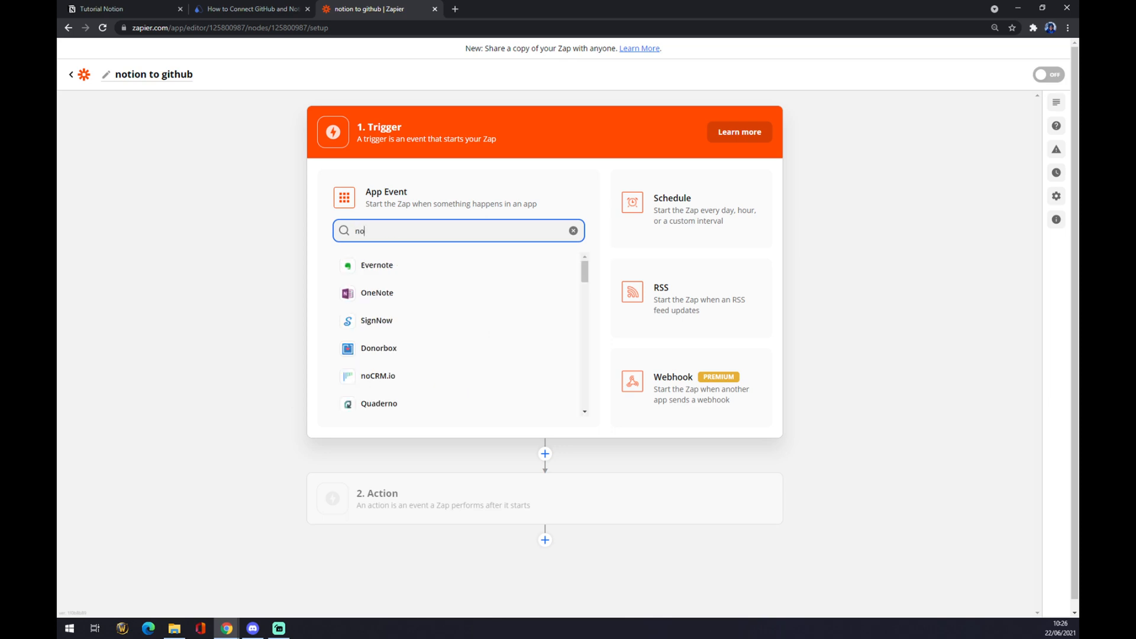
{"action": "type", "text": "t"}
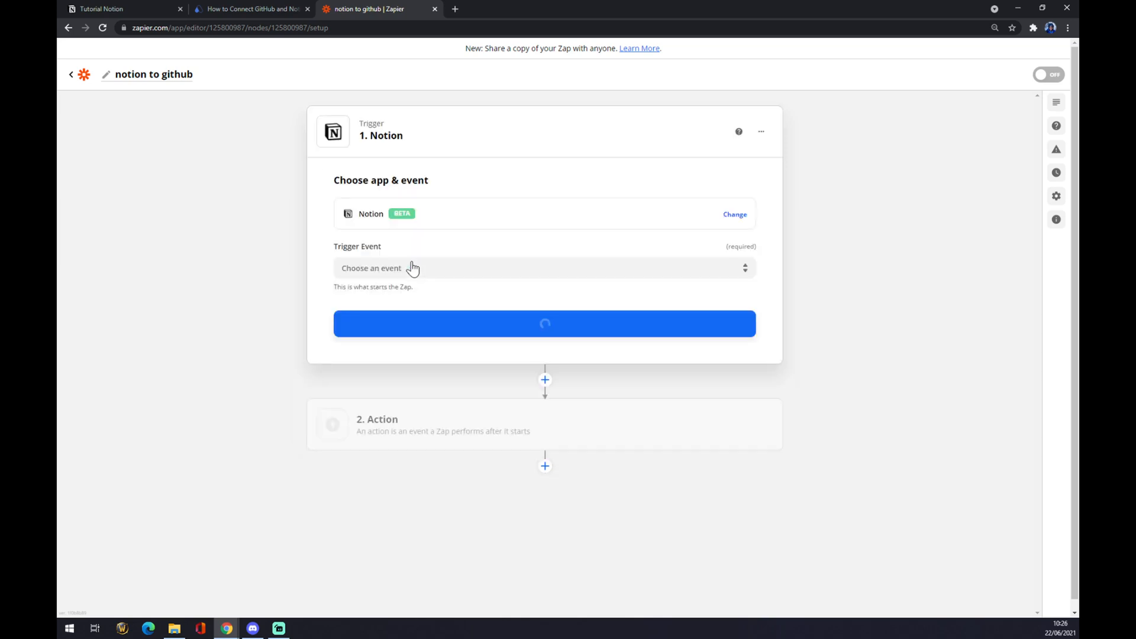
{"action": "left_click", "coordinate": [544, 268]}
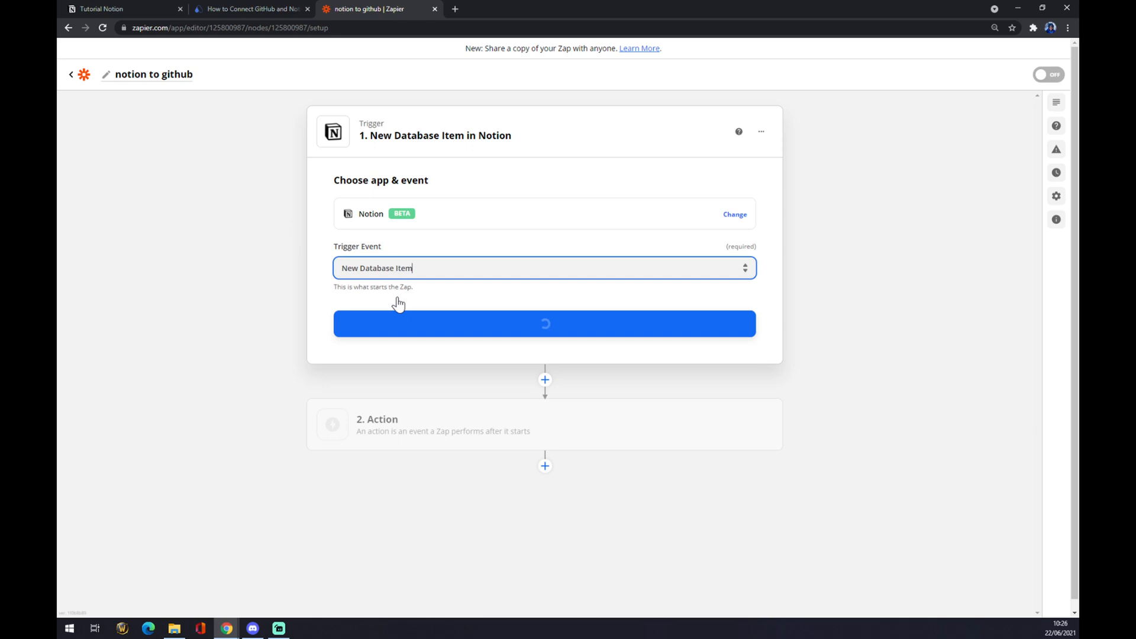
Connect the Notion account and check the Database dropdown, which lists no options
{"action": "left_click", "coordinate": [545, 324]}
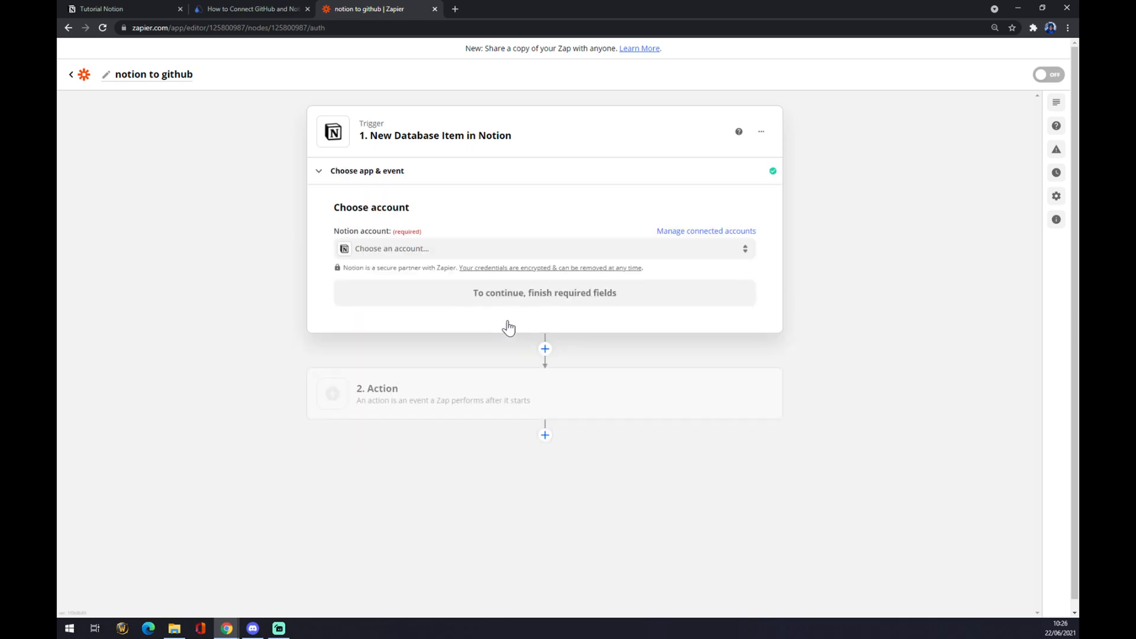
{"action": "left_click", "coordinate": [544, 248]}
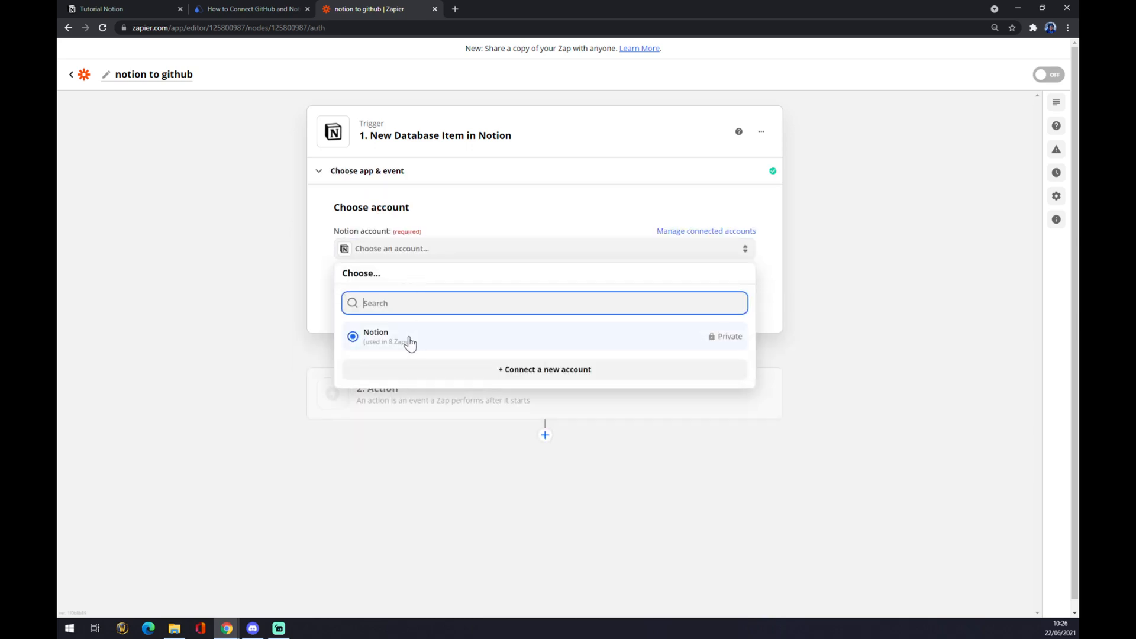
{"action": "left_click", "coordinate": [375, 336]}
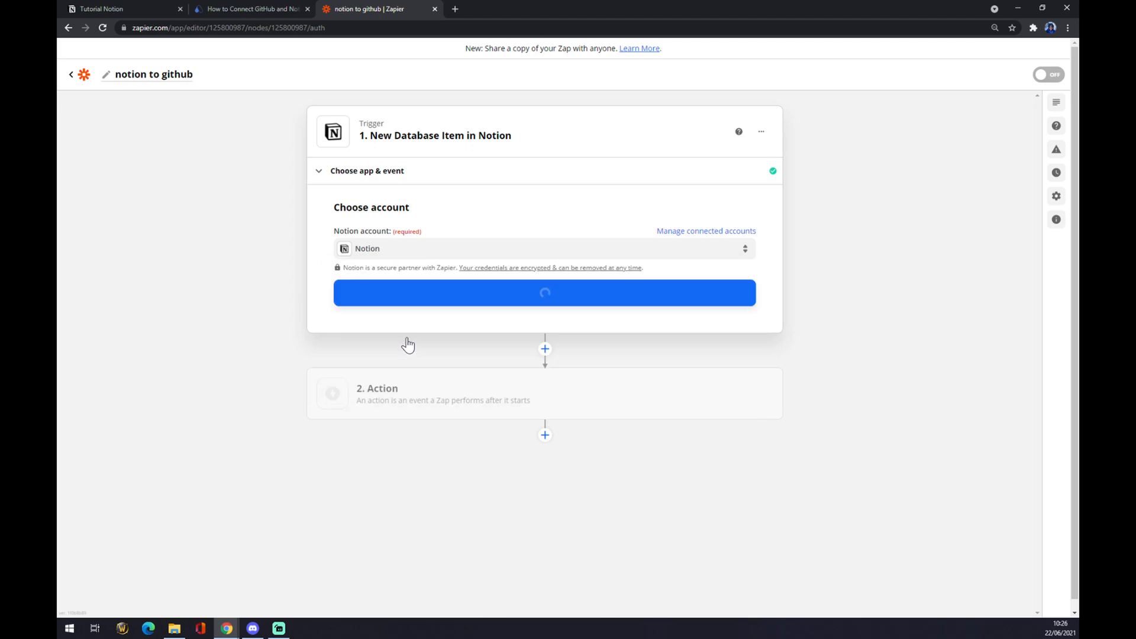
{"action": "left_click", "coordinate": [544, 293]}
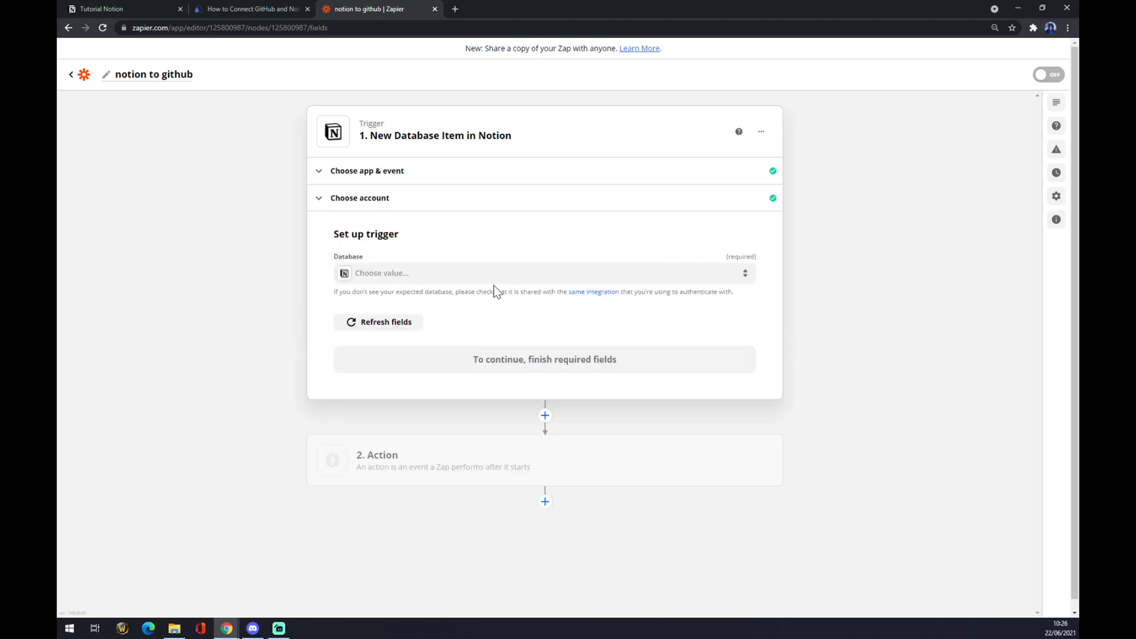
{"action": "mouse_move", "coordinate": [419, 265]}
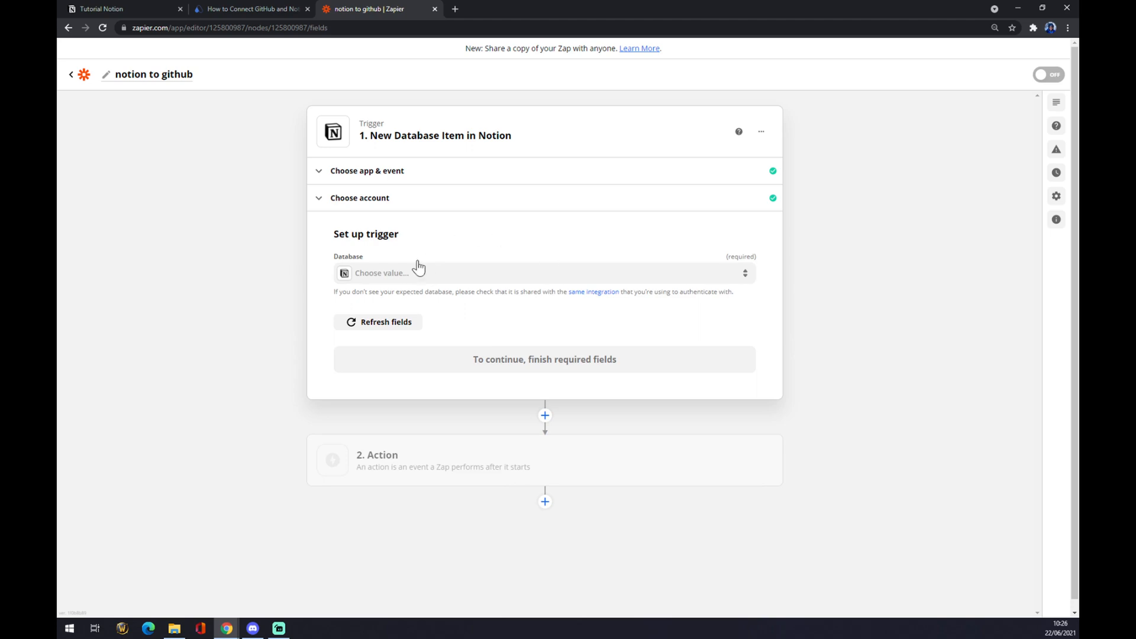
{"action": "left_click", "coordinate": [545, 274]}
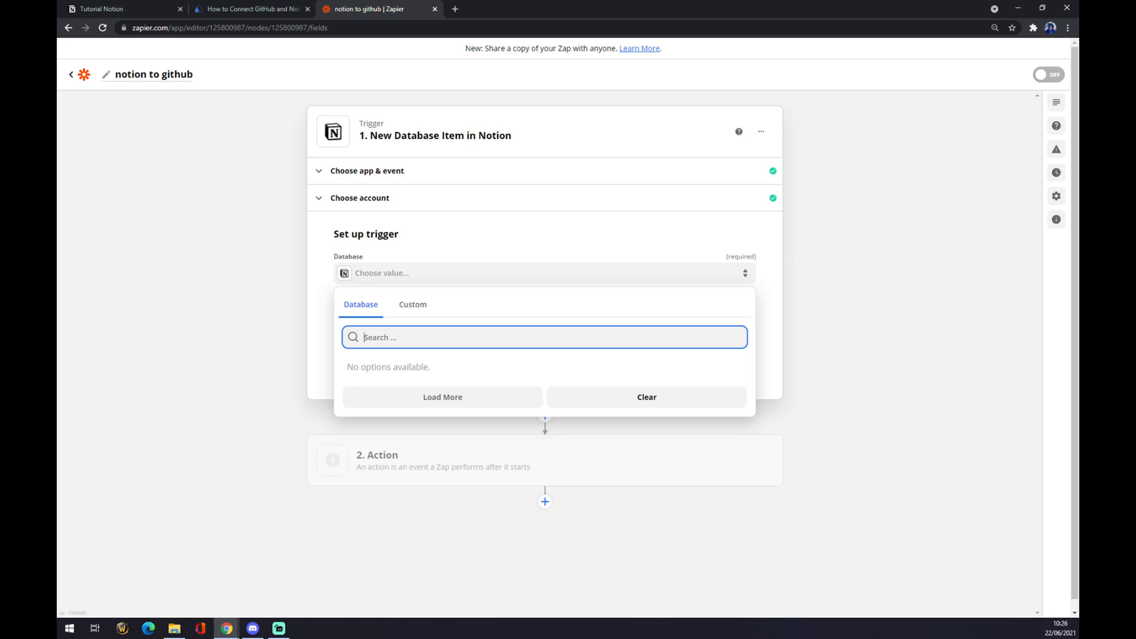
{"action": "mouse_move", "coordinate": [337, 327]}
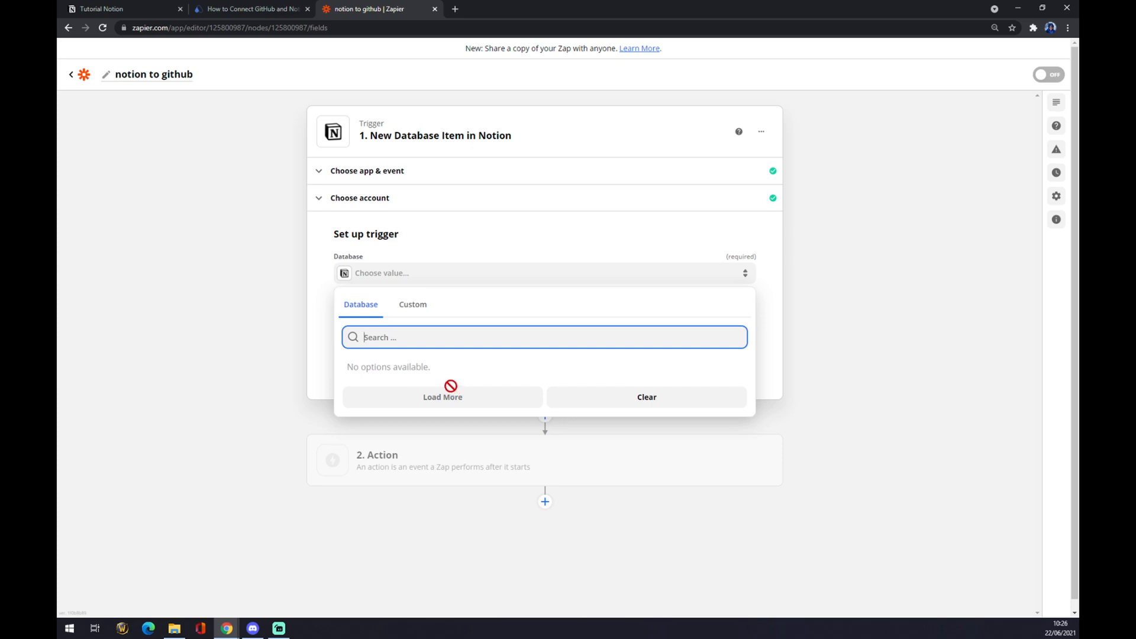
{"action": "mouse_move", "coordinate": [280, 426]}
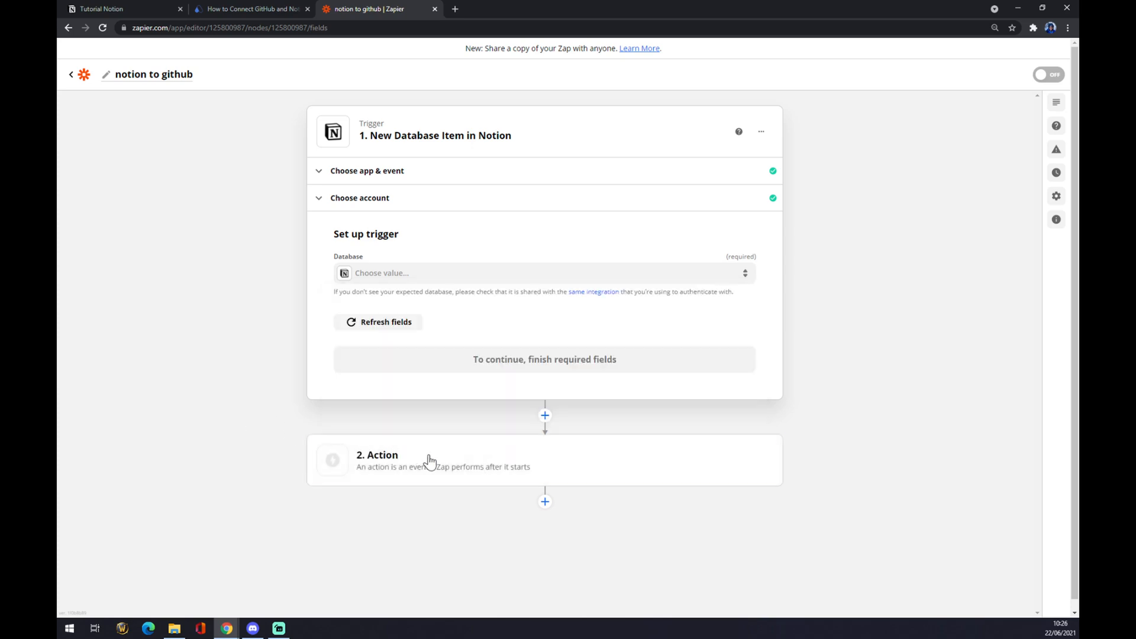
Add a GitHub action step with Create Issue as the action event
{"action": "left_click", "coordinate": [442, 461]}
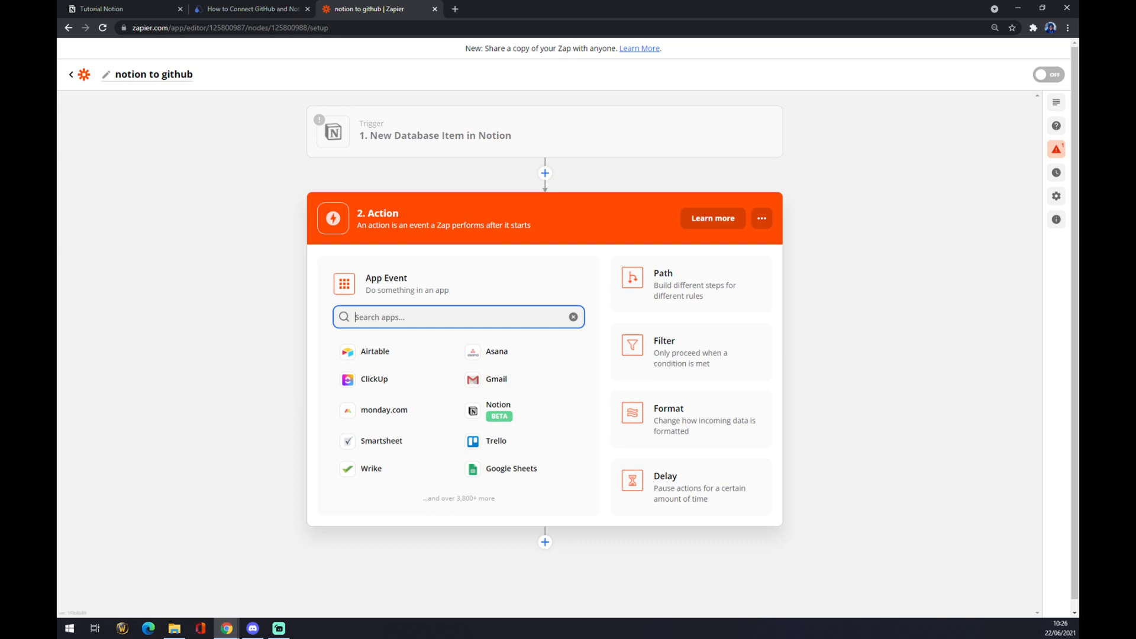
{"action": "type", "text": "githu"}
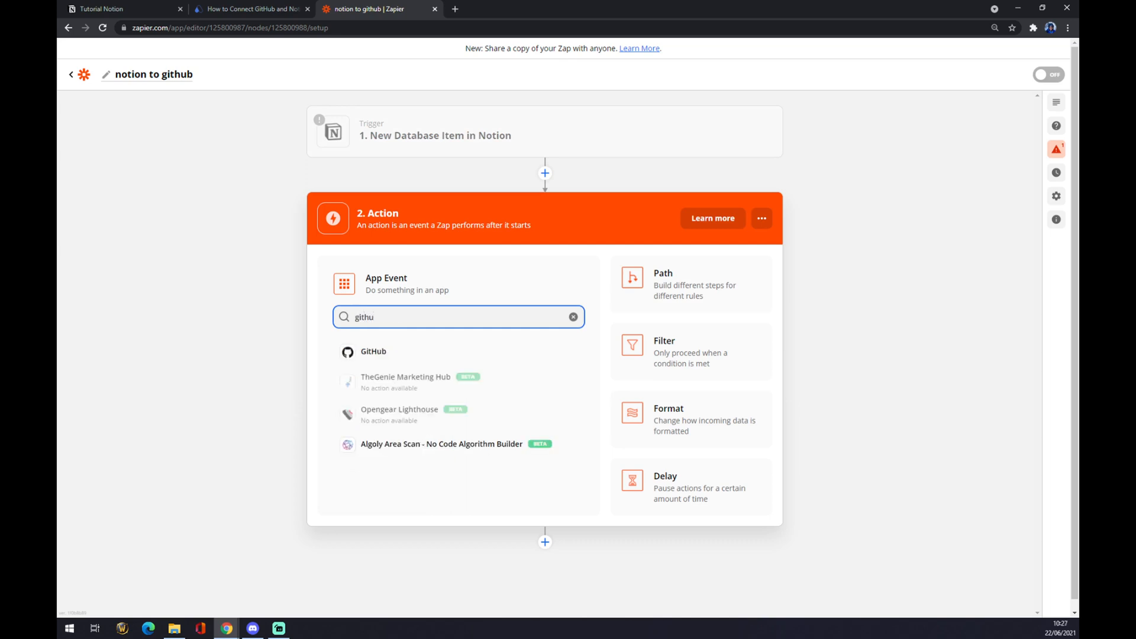
{"action": "left_click", "coordinate": [374, 352]}
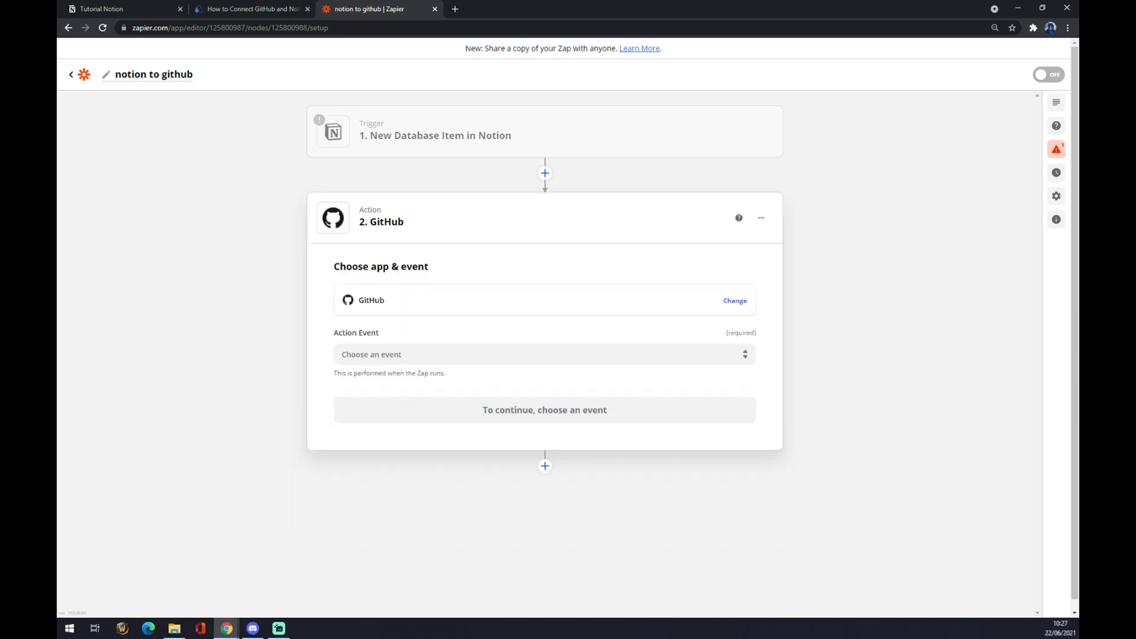
{"action": "left_click", "coordinate": [544, 355]}
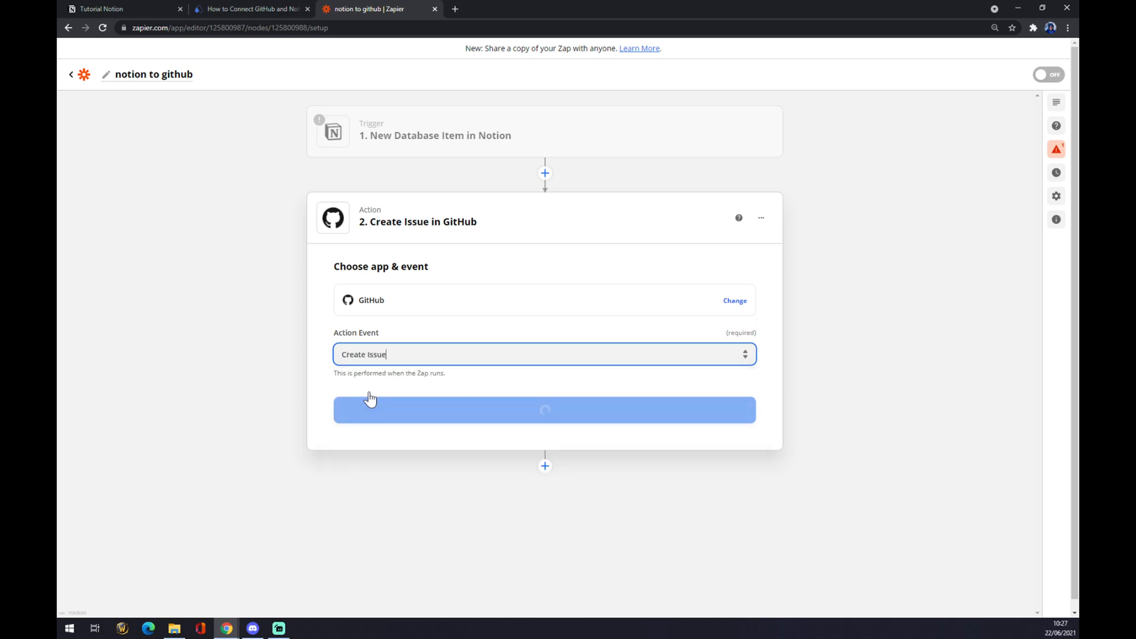
{"action": "left_click", "coordinate": [544, 409]}
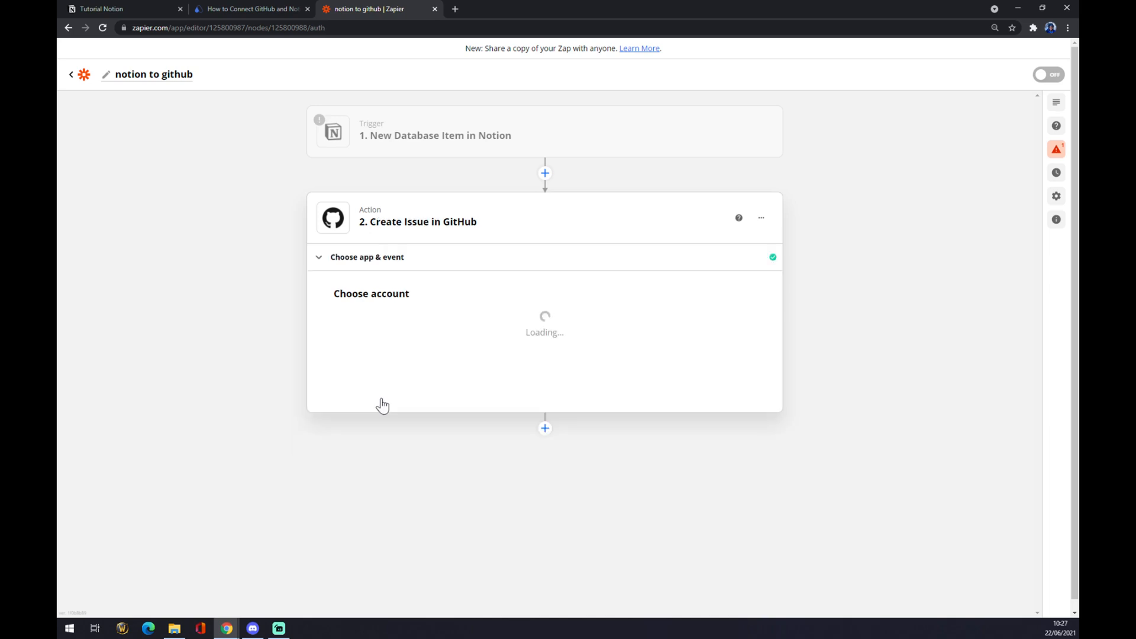